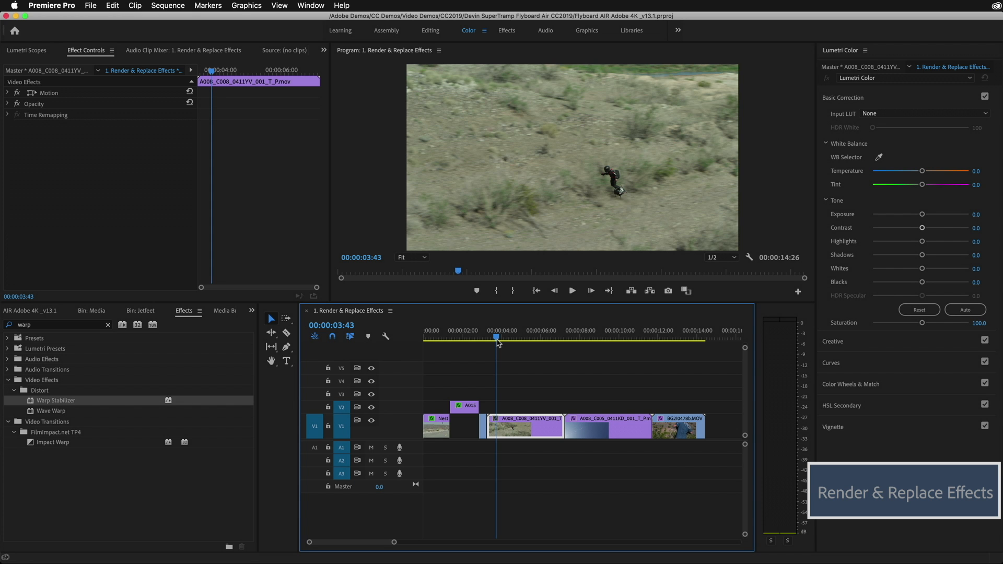
- Apply the 2_SGamut3CineSLog3_To_LC-709TypeA input LUT in Lumetri Color
left_click(558, 338)
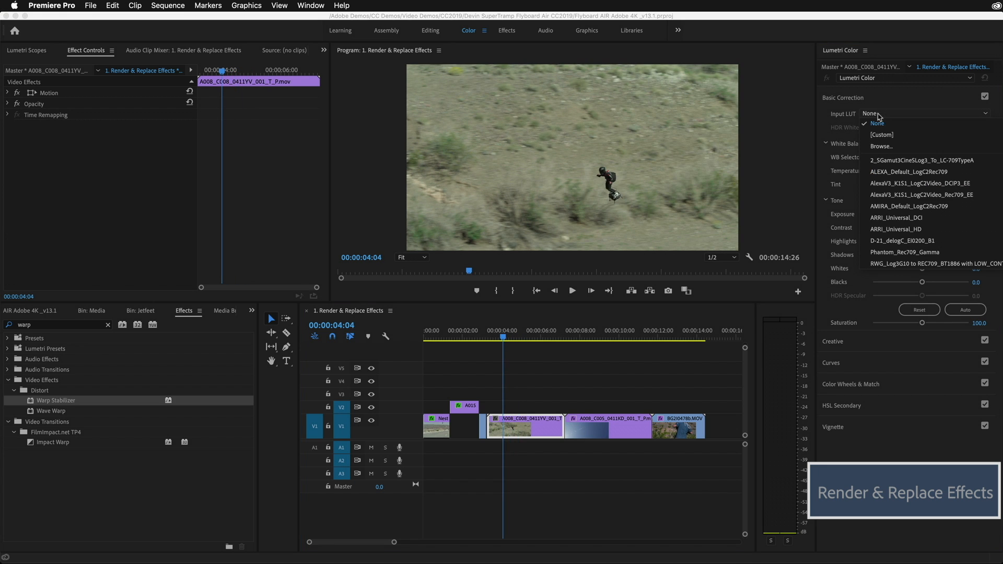
left_click(920, 160)
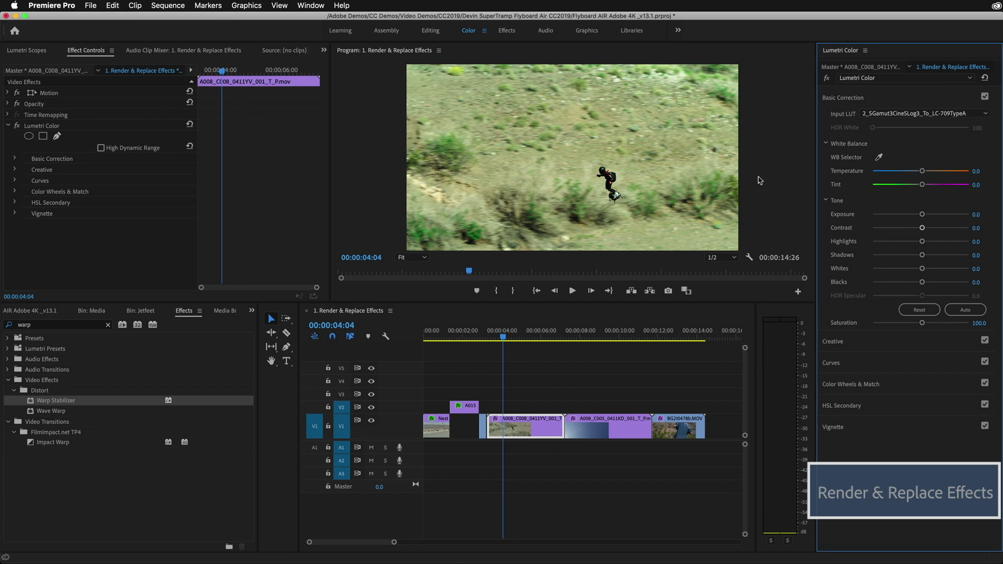
- Add Horizontal Flip and a Gaussian Blur limited to the Horizontal dimension
triple_click(55, 325)
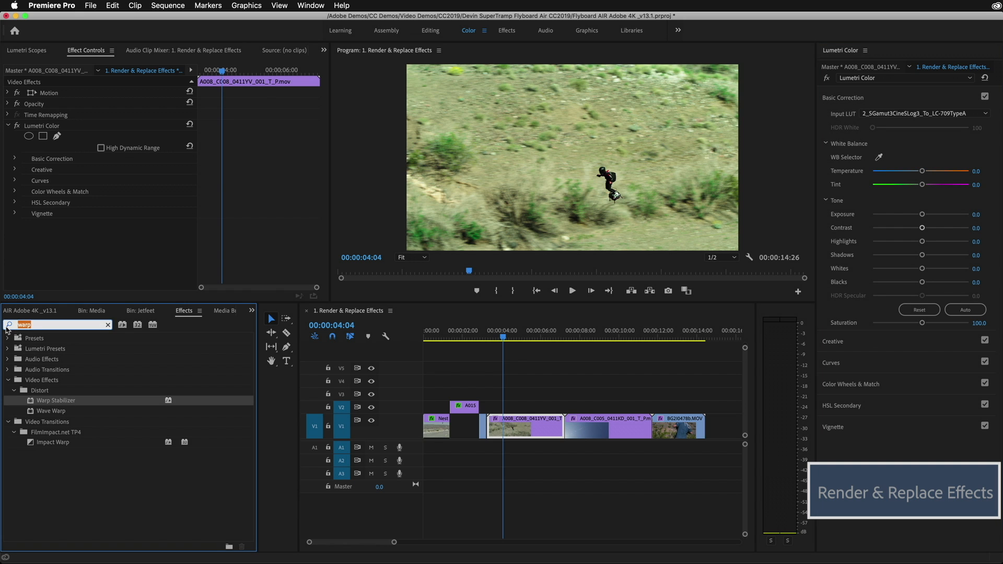
type("flip")
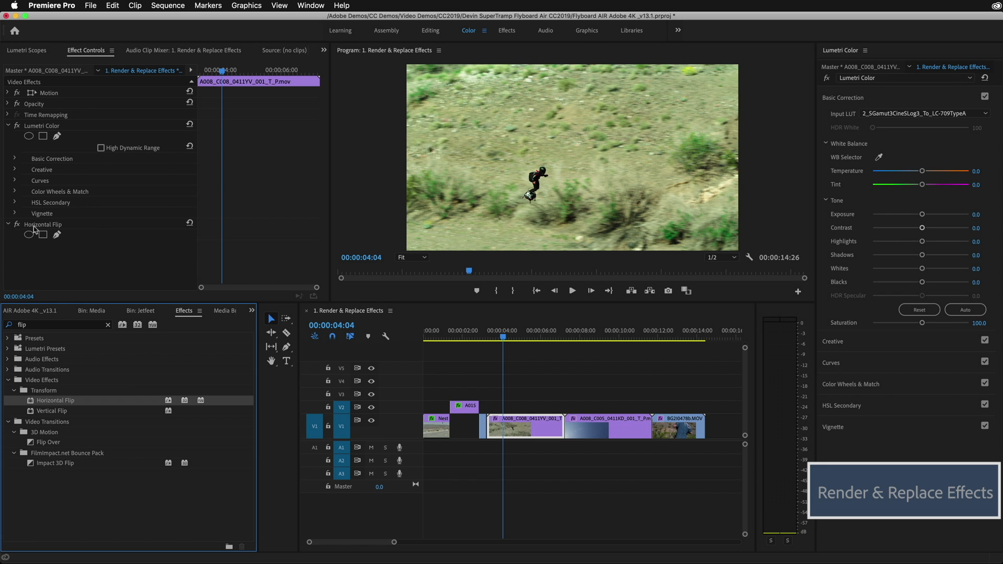
mouse_move(17, 225)
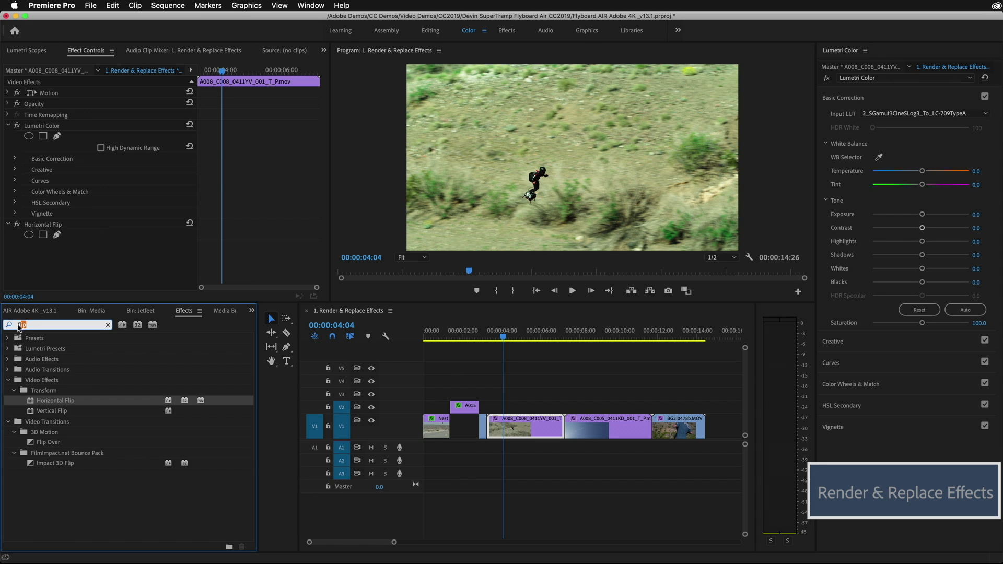
type("gau")
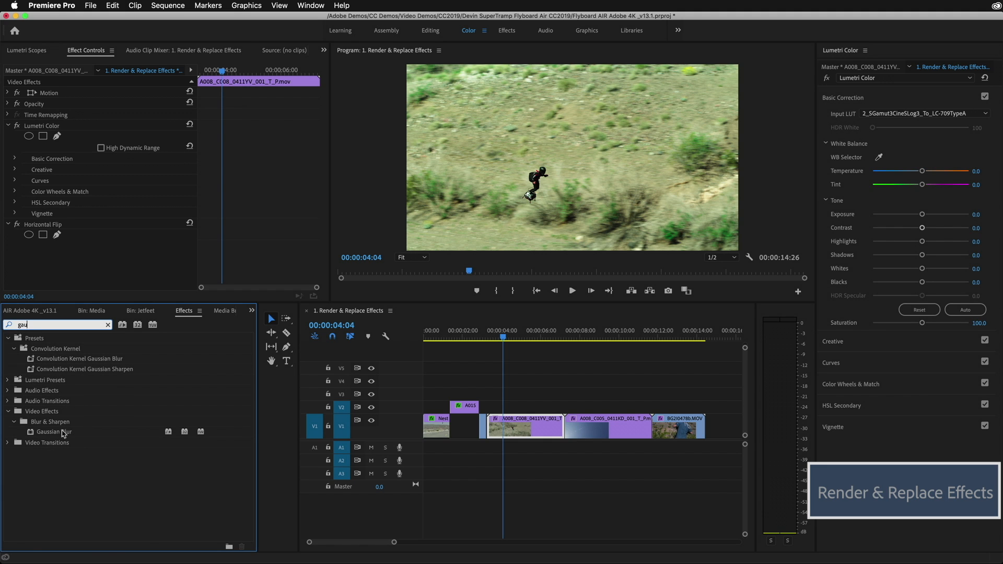
double_click(54, 432)
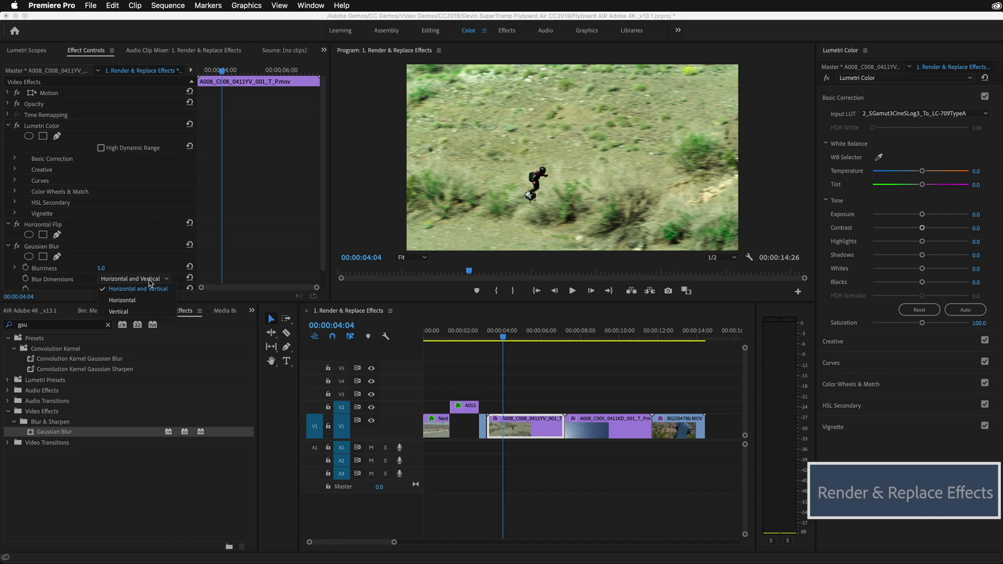
left_click(121, 301)
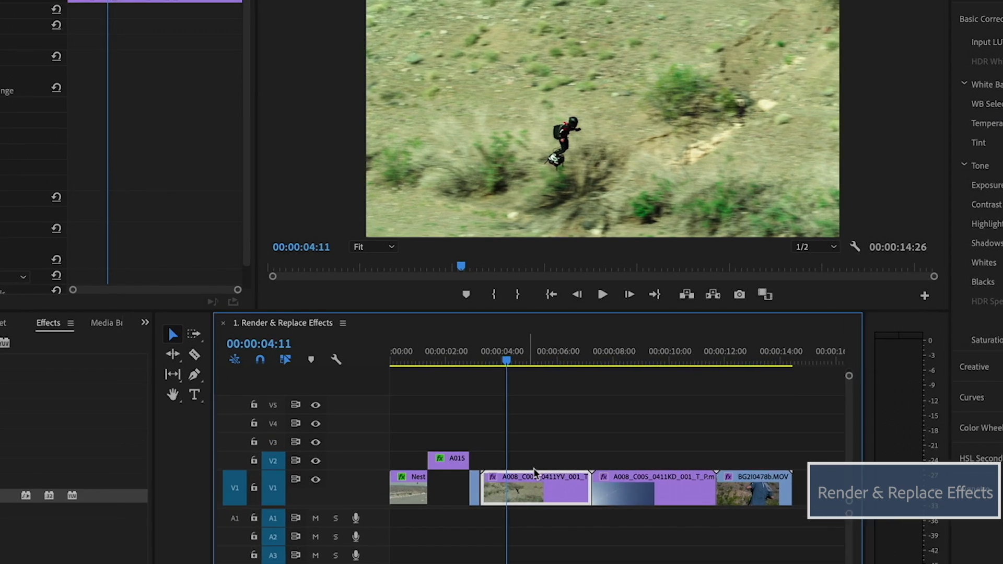
- Render and Replace the clip with Include Video Effects ticked
right_click(536, 488)
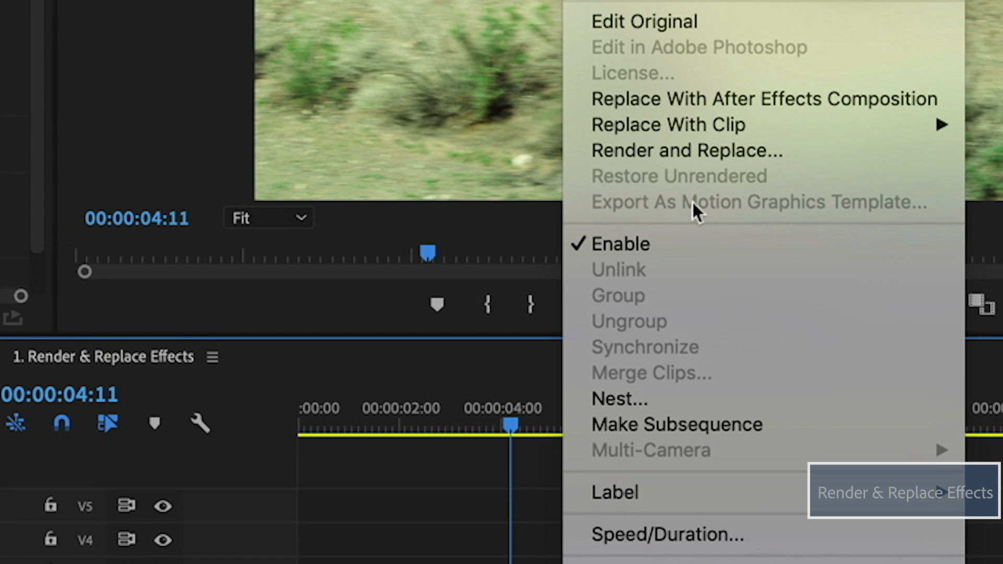
left_click(683, 151)
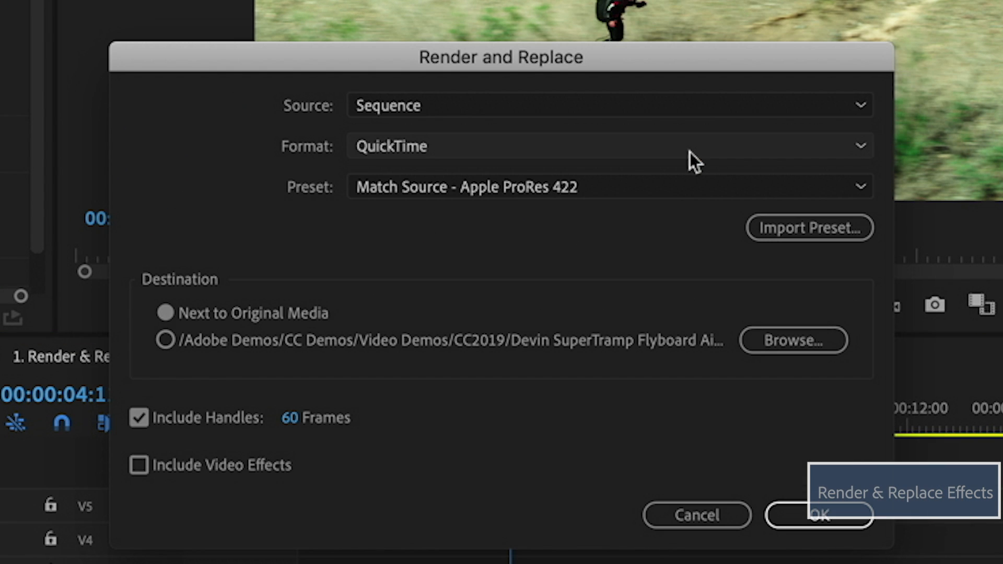
left_click(134, 465)
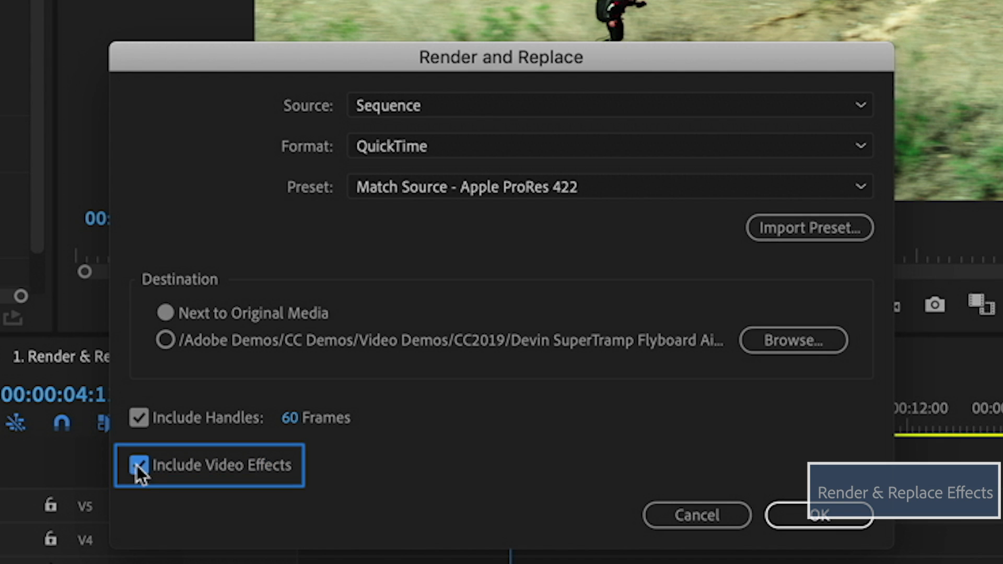
left_click(134, 464)
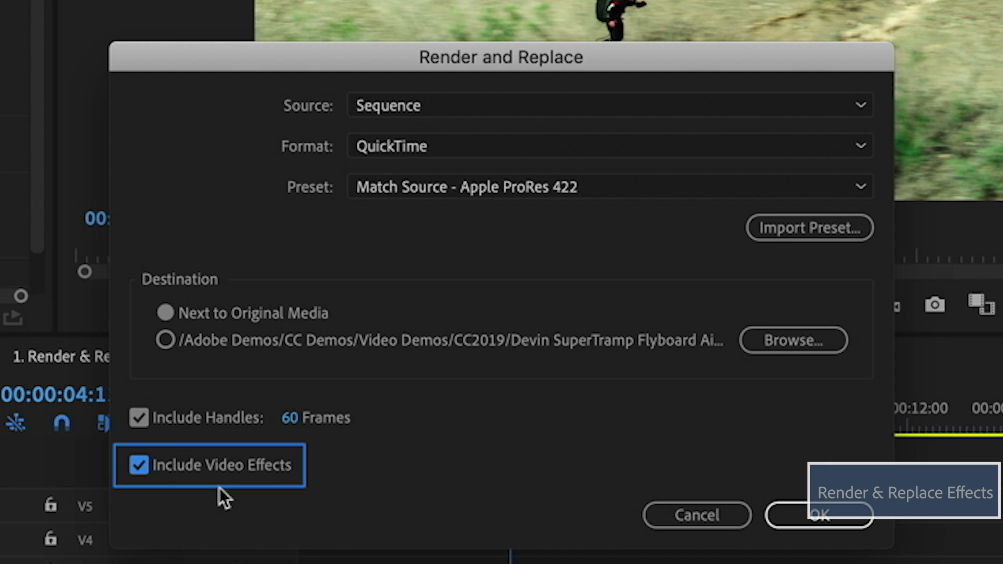
left_click(819, 515)
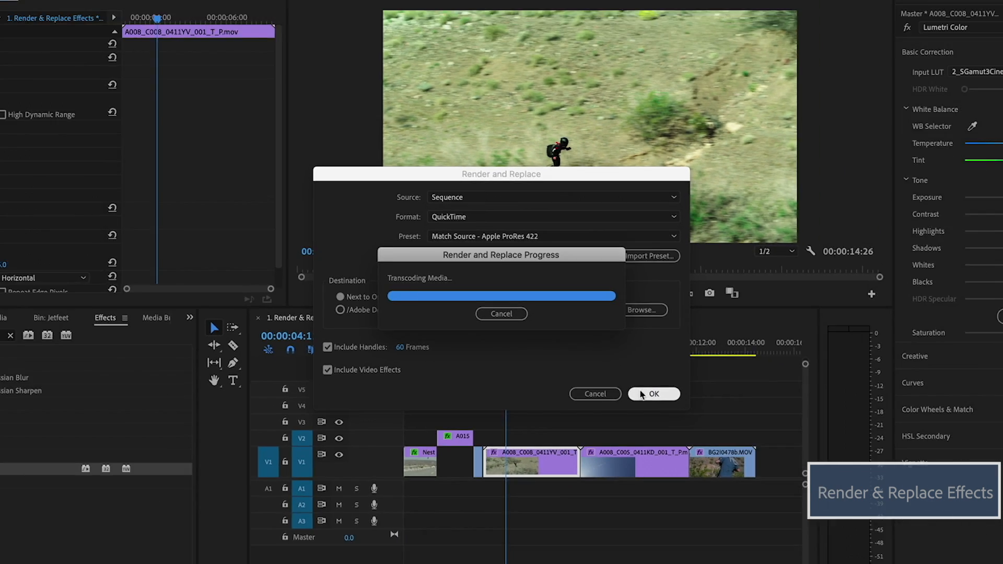
left_click(653, 394)
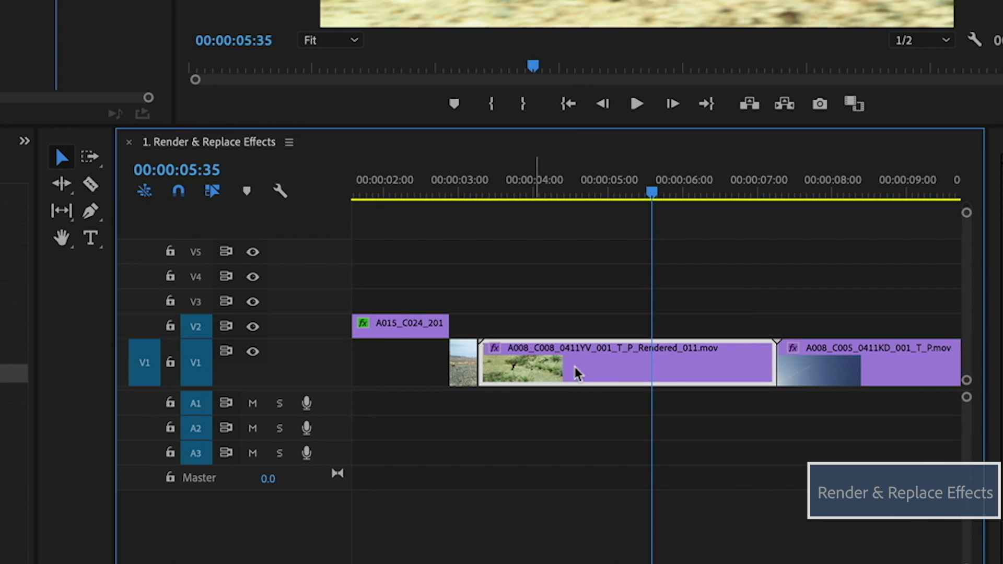
mouse_move(625, 372)
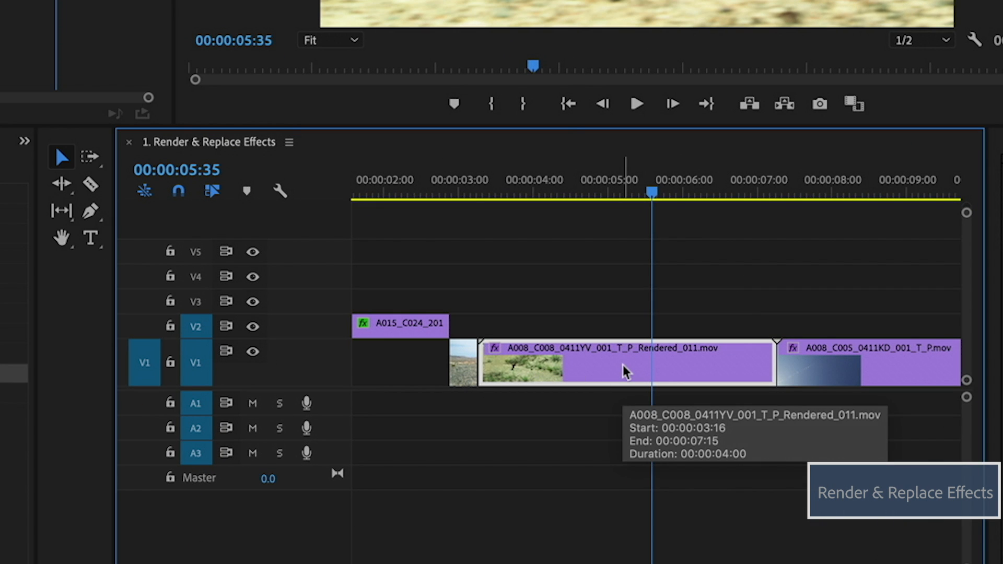
mouse_move(666, 359)
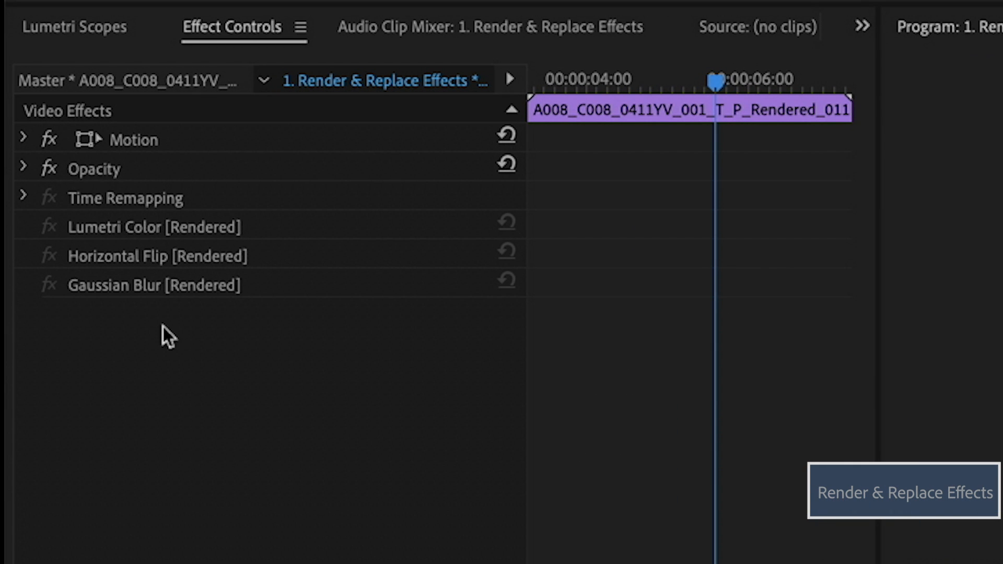
mouse_move(61, 297)
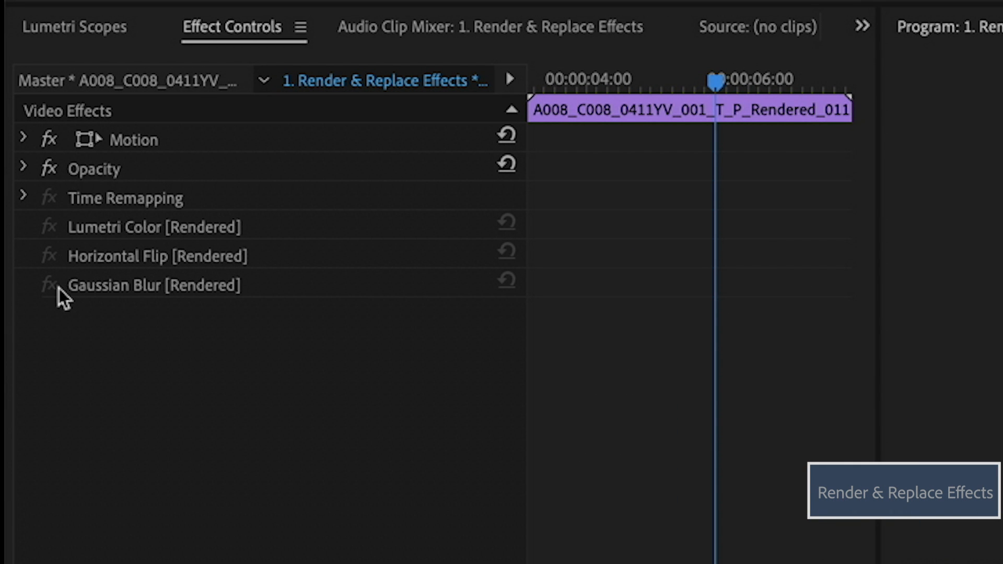
mouse_move(172, 310)
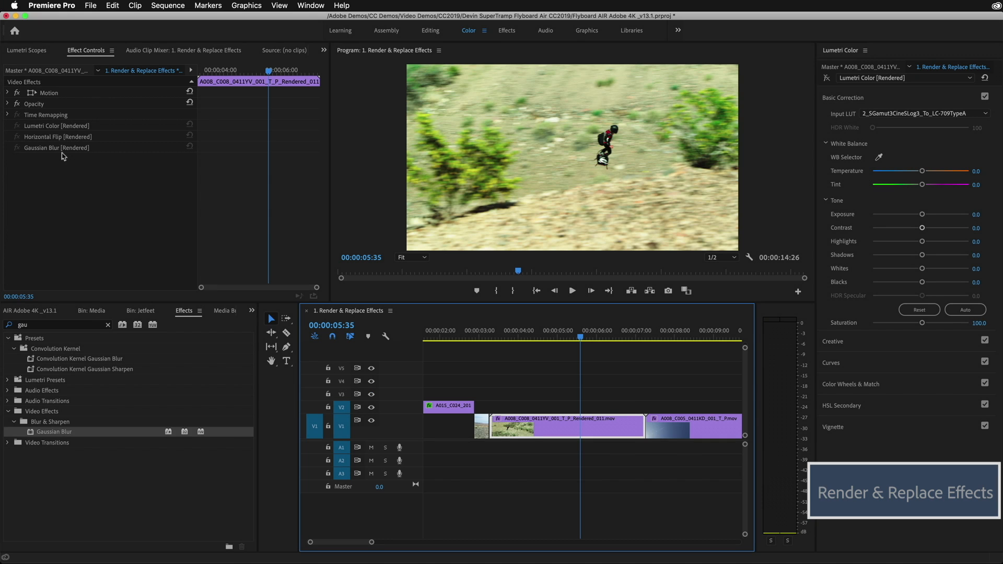
left_click(531, 338)
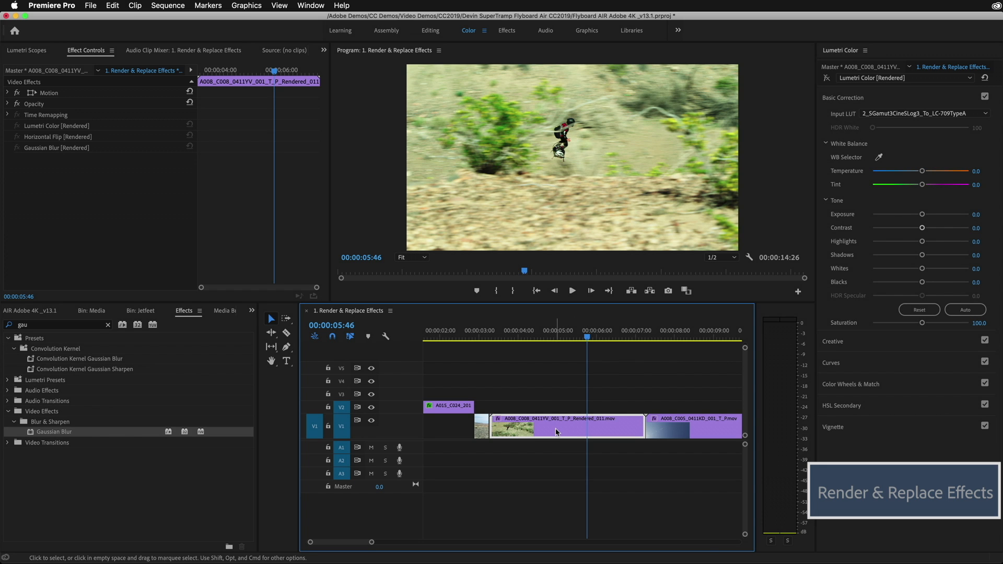
- Restore Unrendered on the rendered clip so its original effects are editable again
right_click(555, 432)
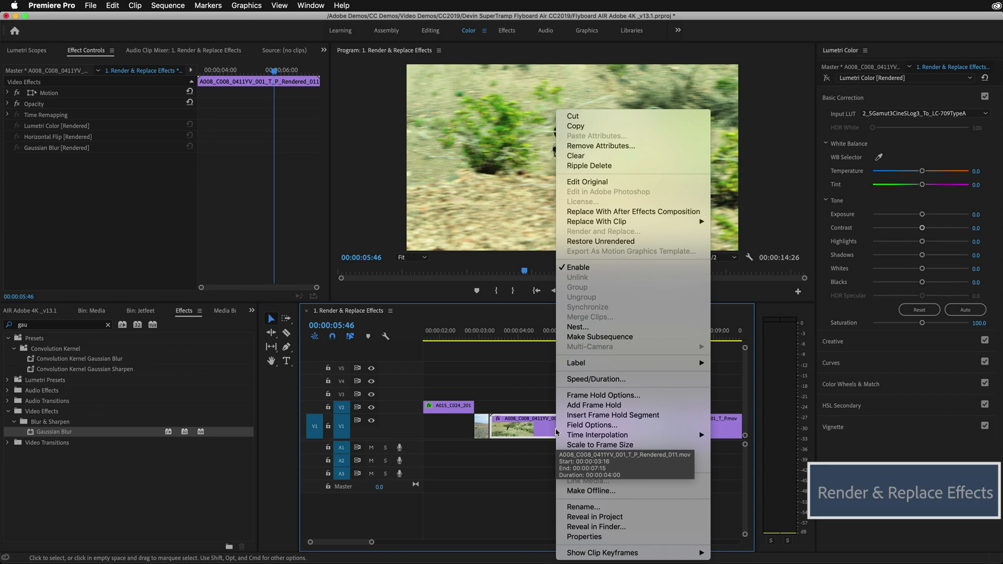
mouse_move(515, 360)
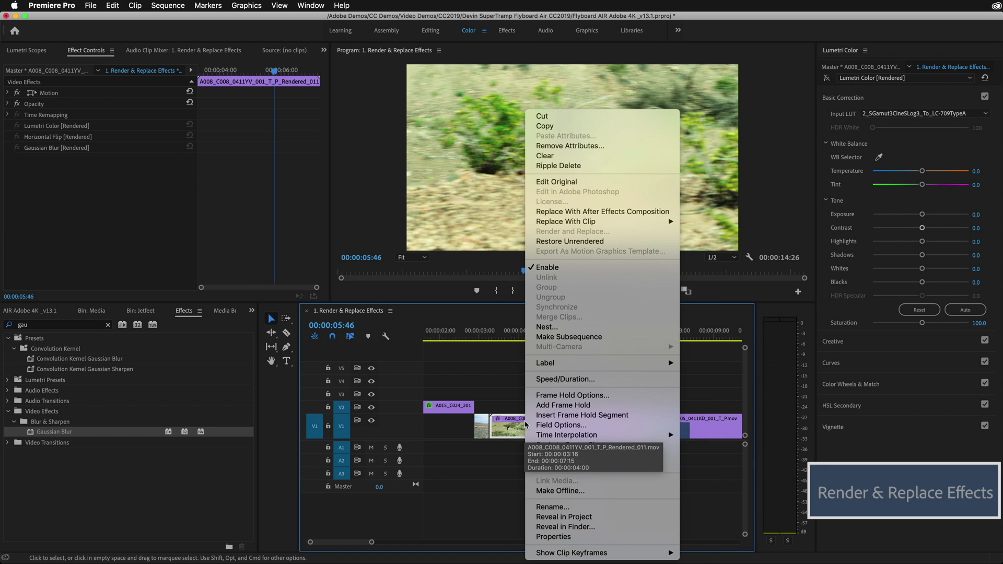
left_click(563, 516)
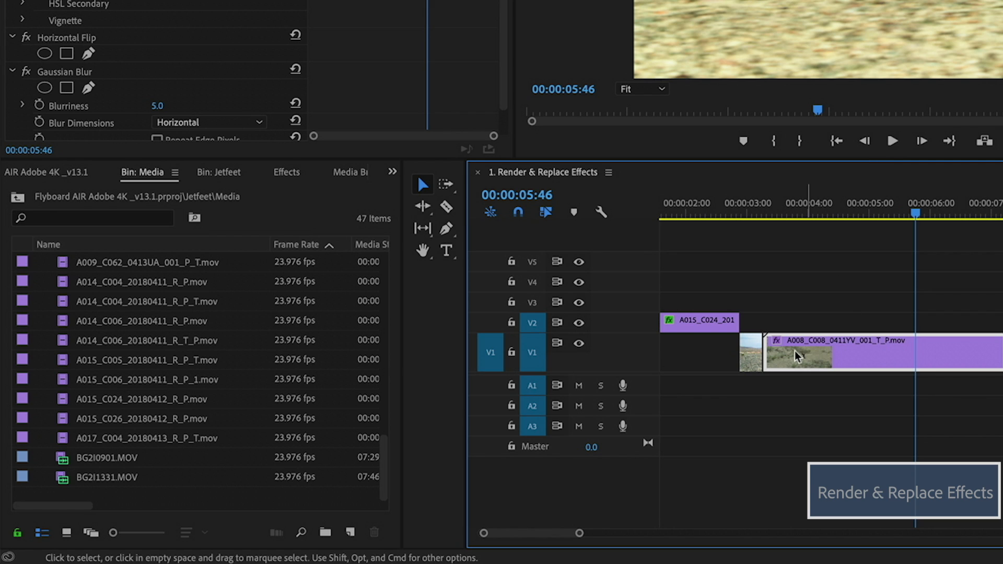
mouse_move(880, 355)
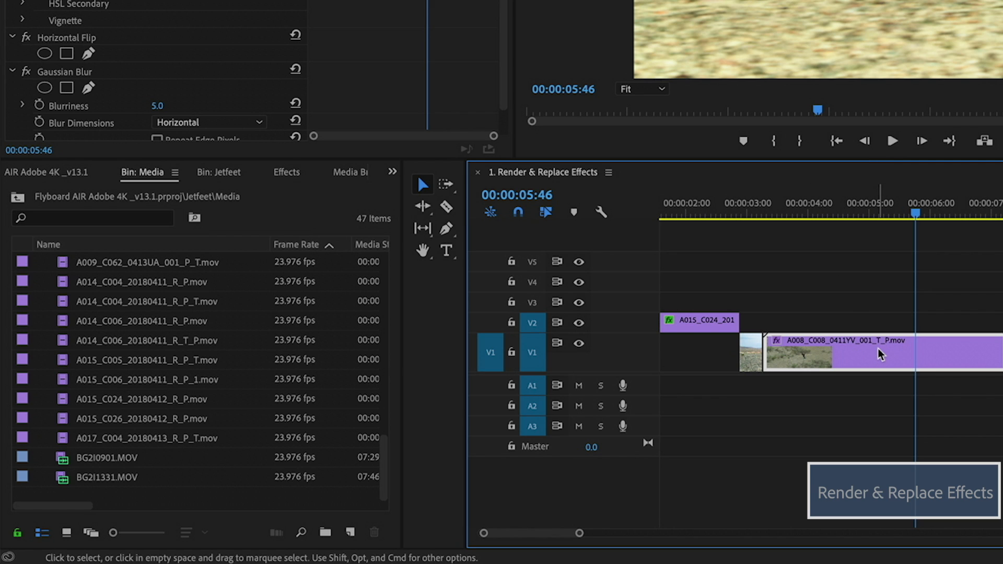
mouse_move(129, 452)
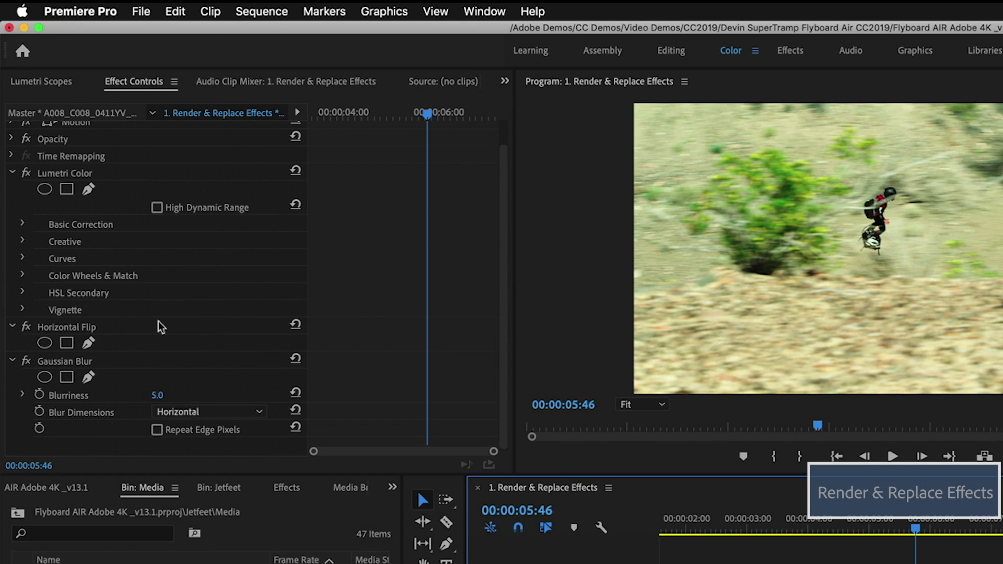
scroll("up", 3)
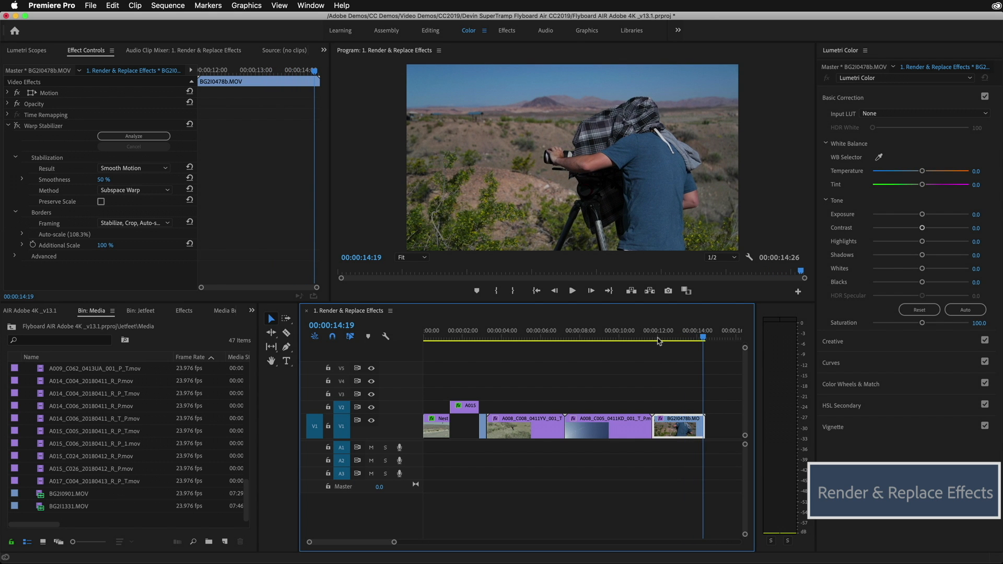
mouse_move(233, 280)
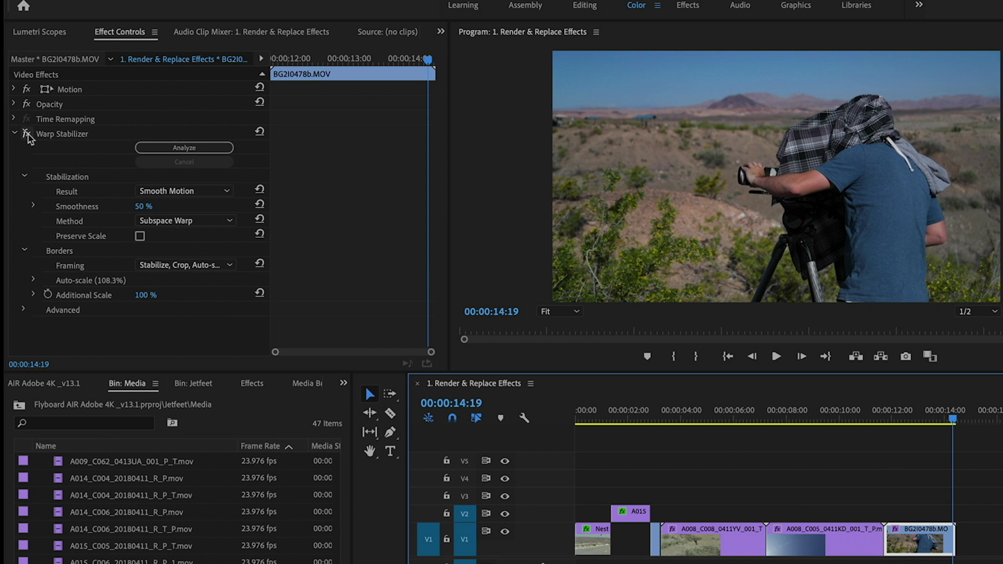
- Toggle Warp Stabilizer back on in Effect Controls for BG2I0478b.MOV
left_click(888, 420)
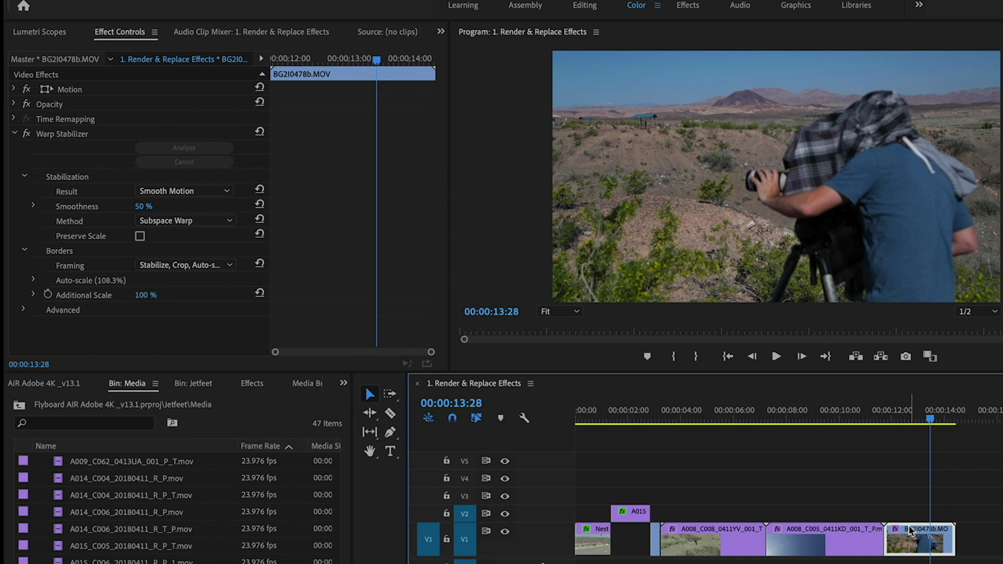
- Render and Replace BG2I0478b.MOV as QuickTime / Match Source ProRes 422
right_click(919, 539)
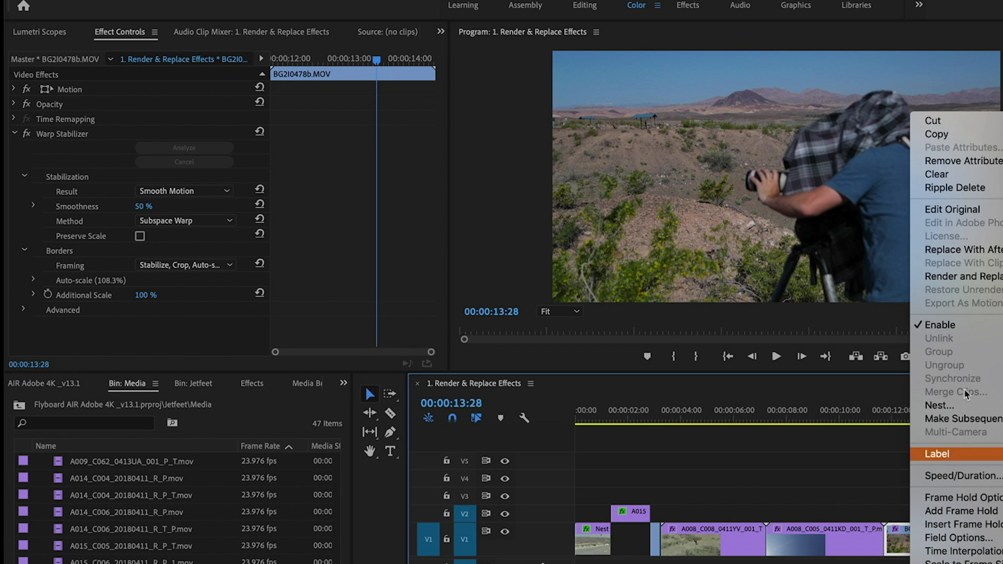
left_click(961, 276)
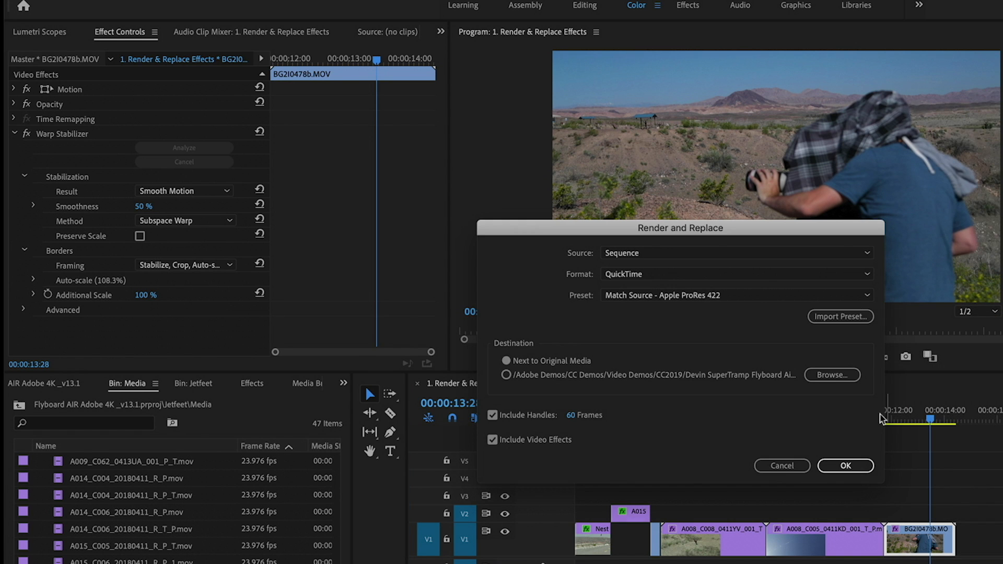
left_click(844, 466)
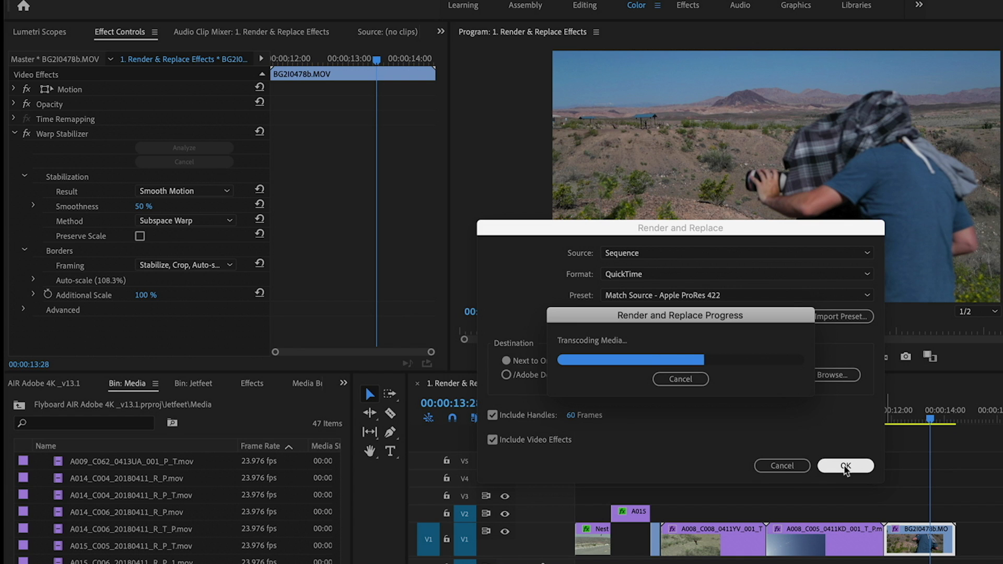
left_click(845, 465)
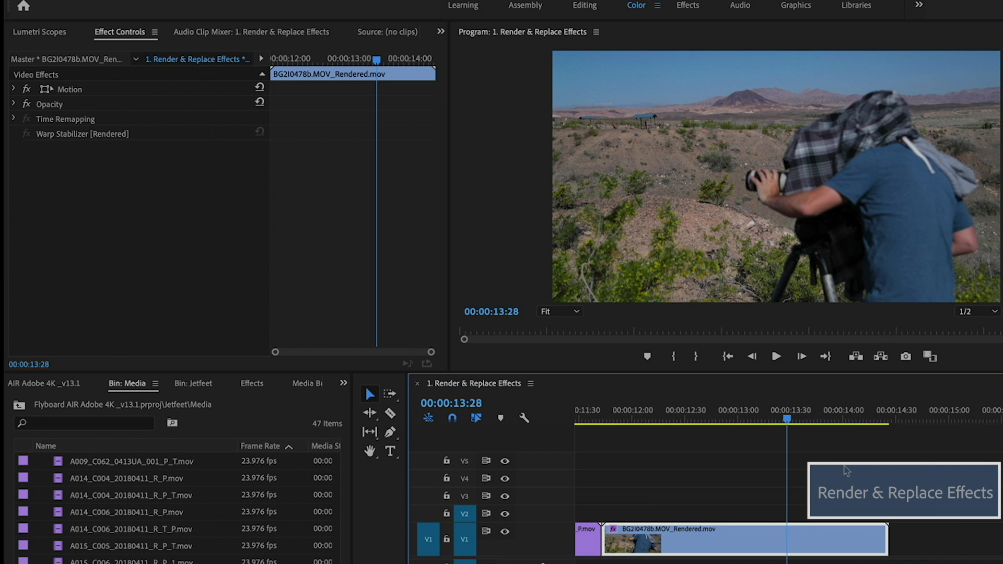
left_click(597, 419)
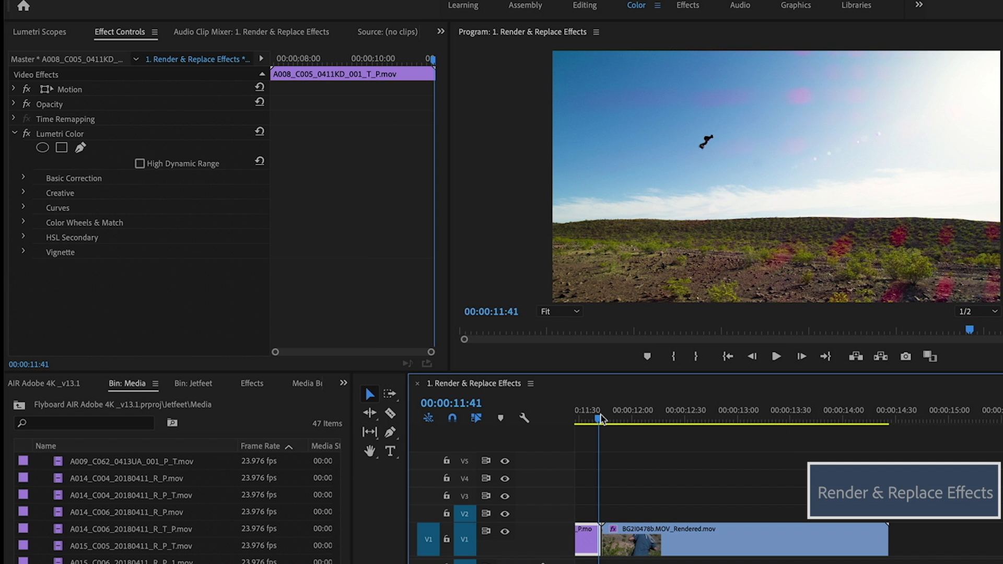
left_click(776, 356)
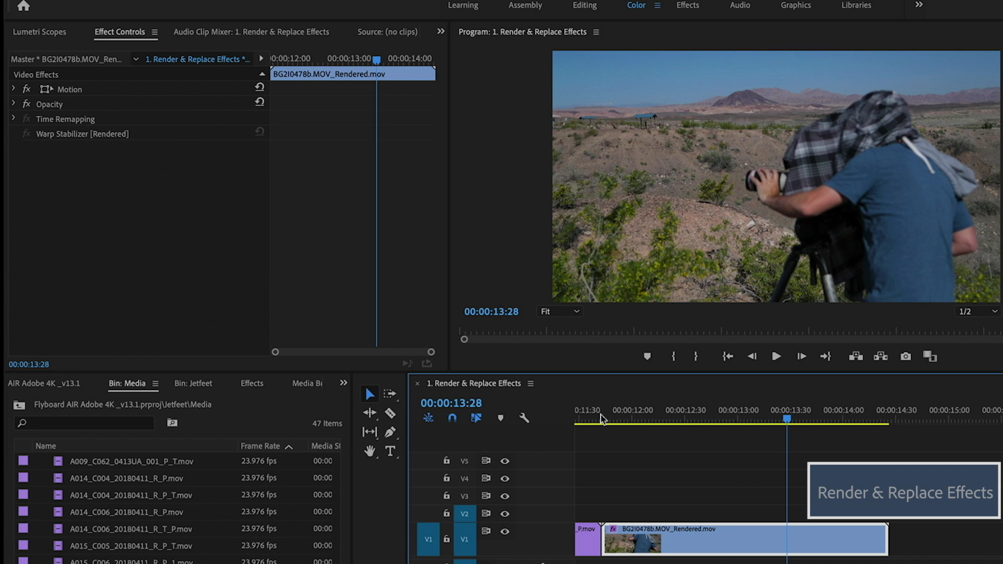
mouse_move(126, 167)
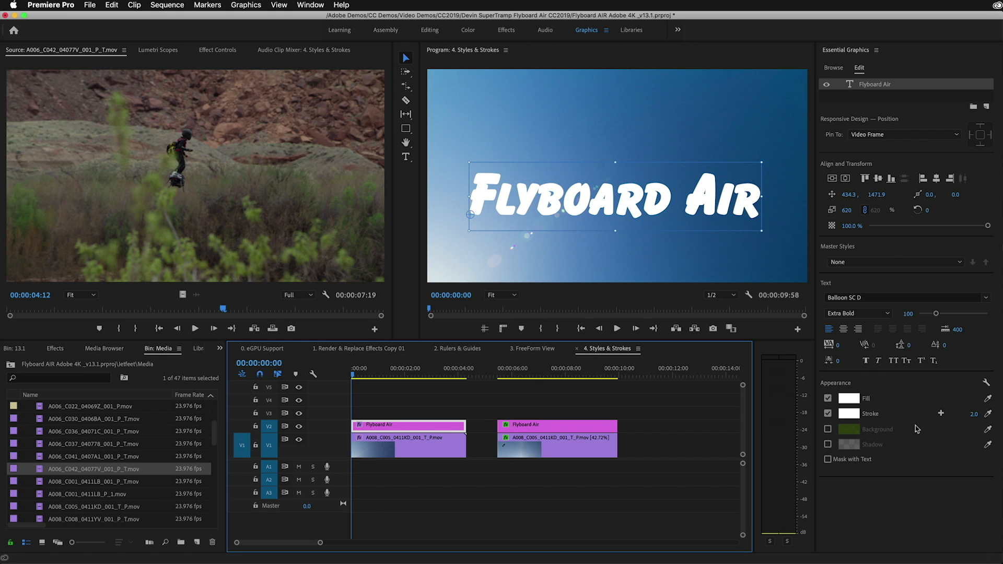
- Add a dark blue 024F86 stroke to the title and enable its Background box
left_click(941, 414)
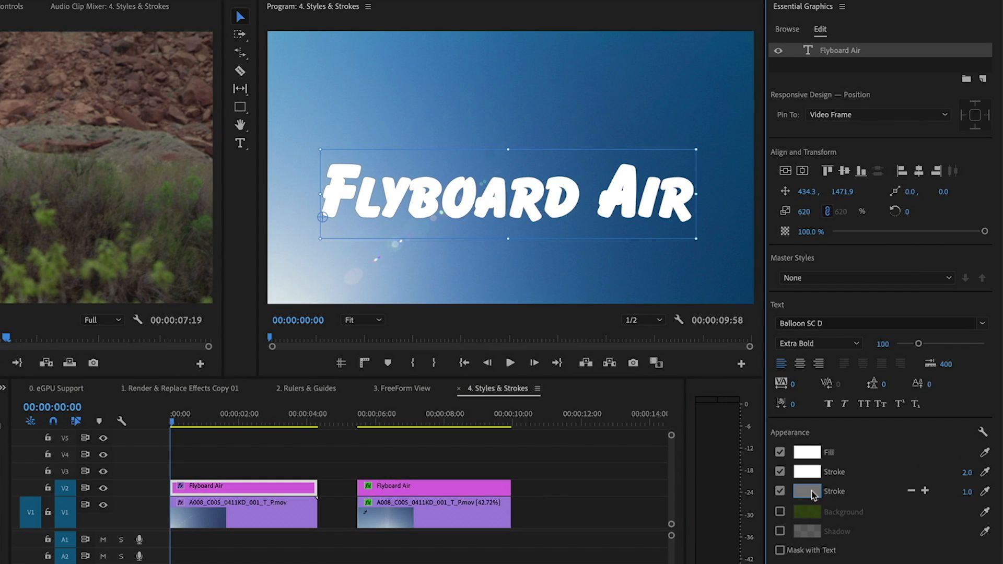
left_click(806, 491)
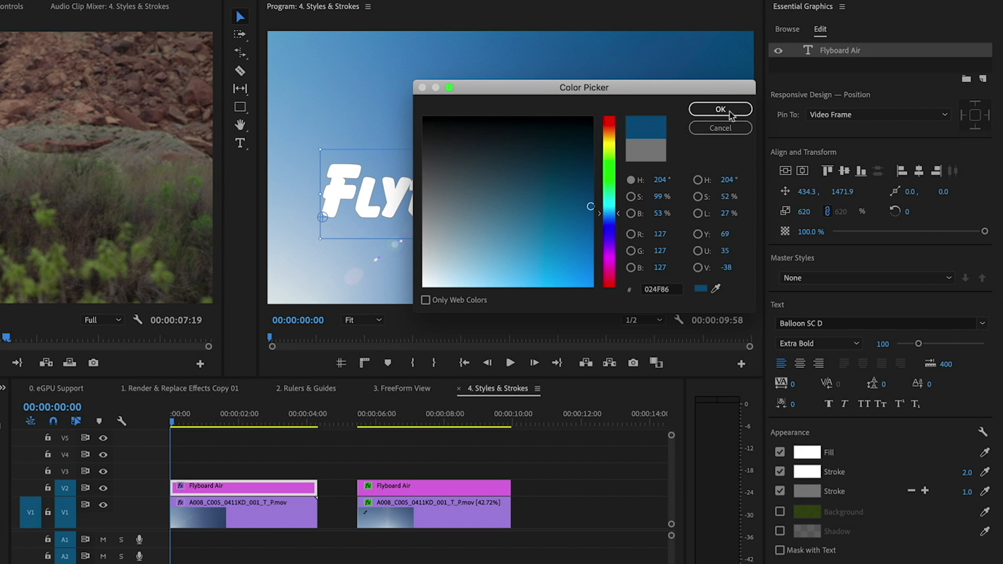
left_click(720, 109)
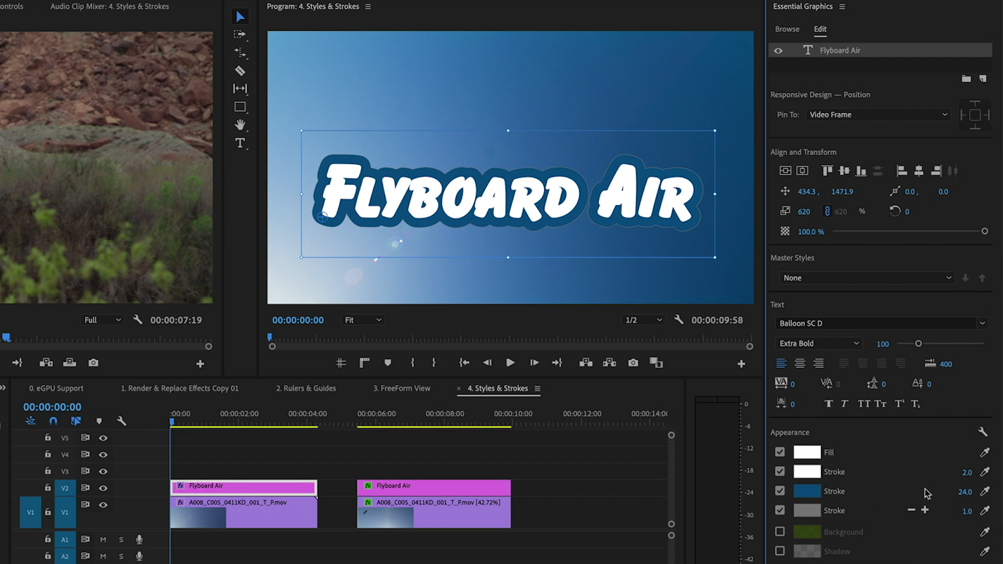
mouse_move(967, 512)
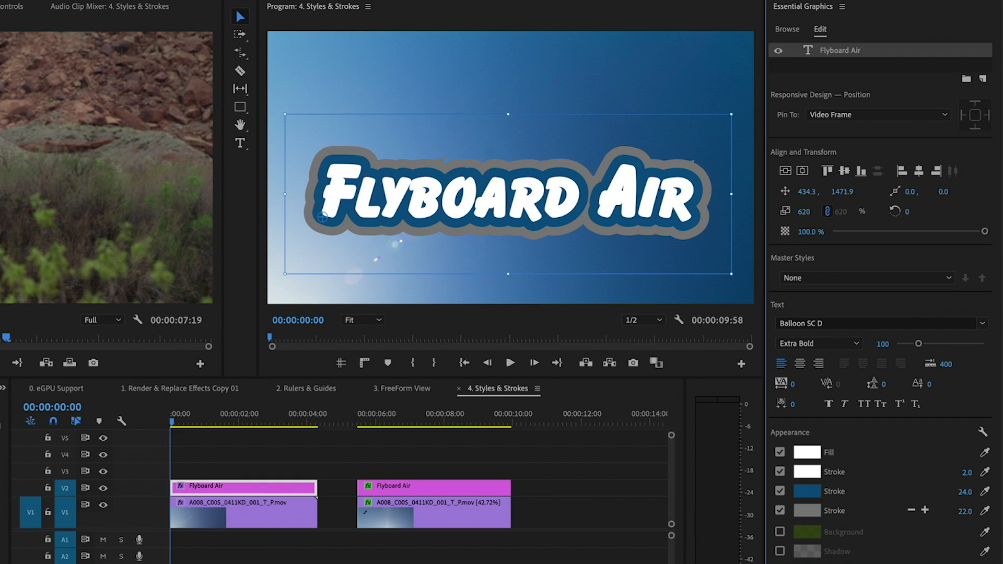
mouse_move(931, 518)
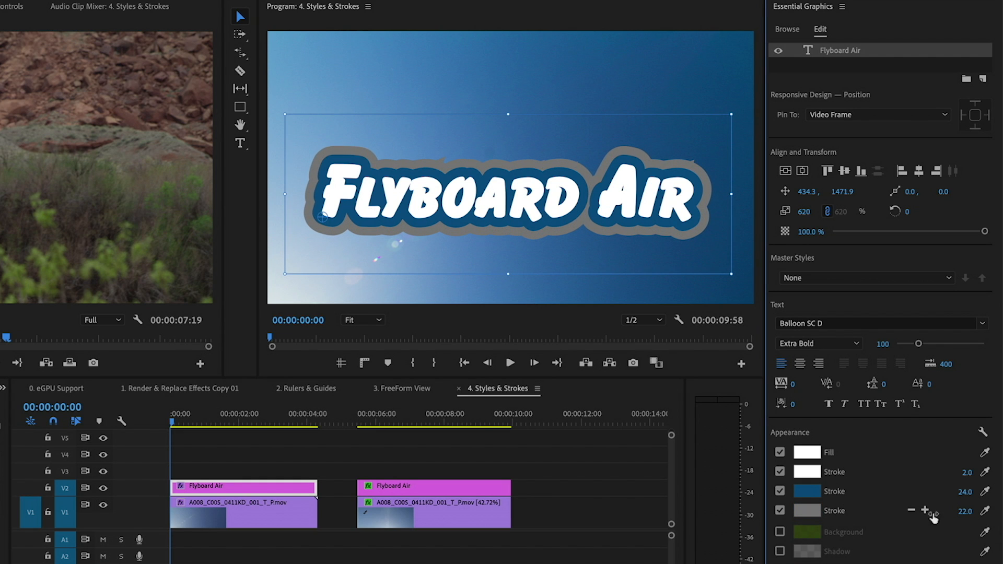
left_click(779, 532)
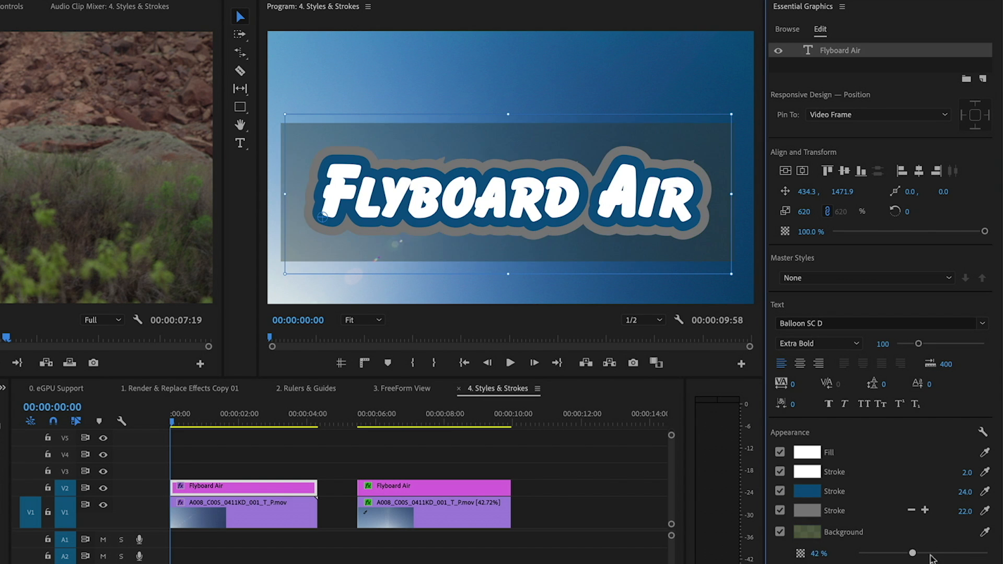
- Enable a drop shadow on the Flyboard Air title
scroll("down", 3)
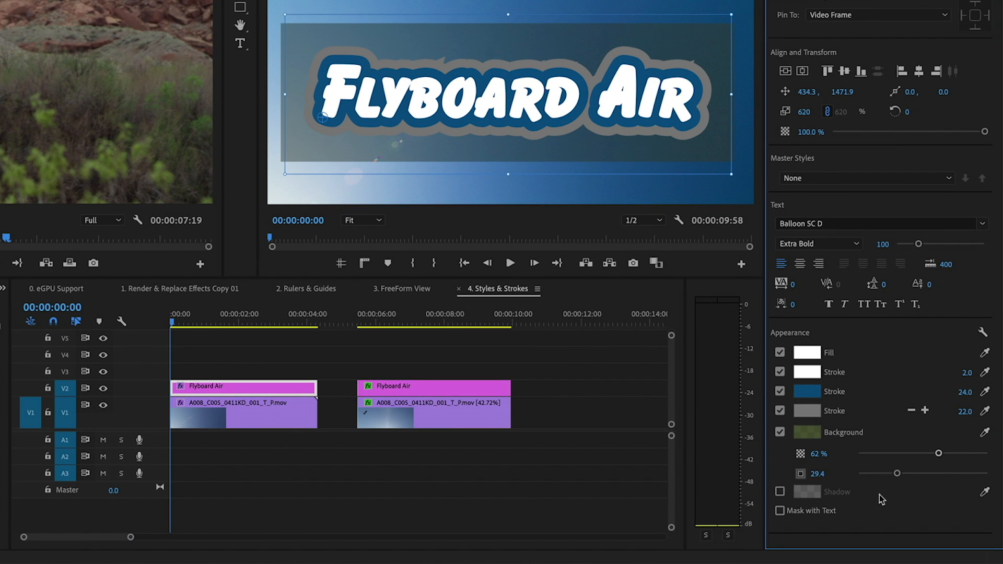
left_click(779, 491)
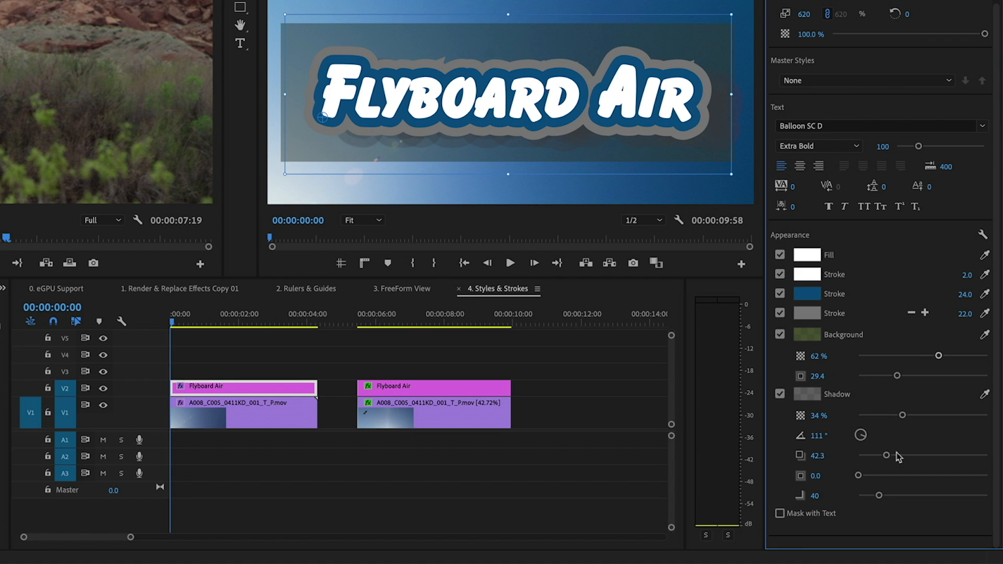
mouse_move(778, 533)
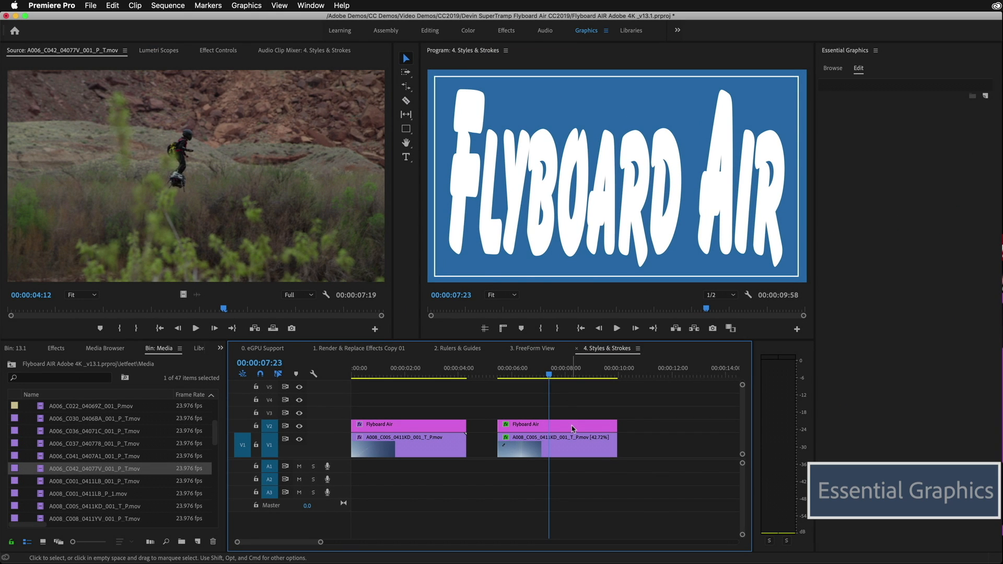
- Select the second Flyboard Air graphic clip on V2 to show its layers
left_click(557, 425)
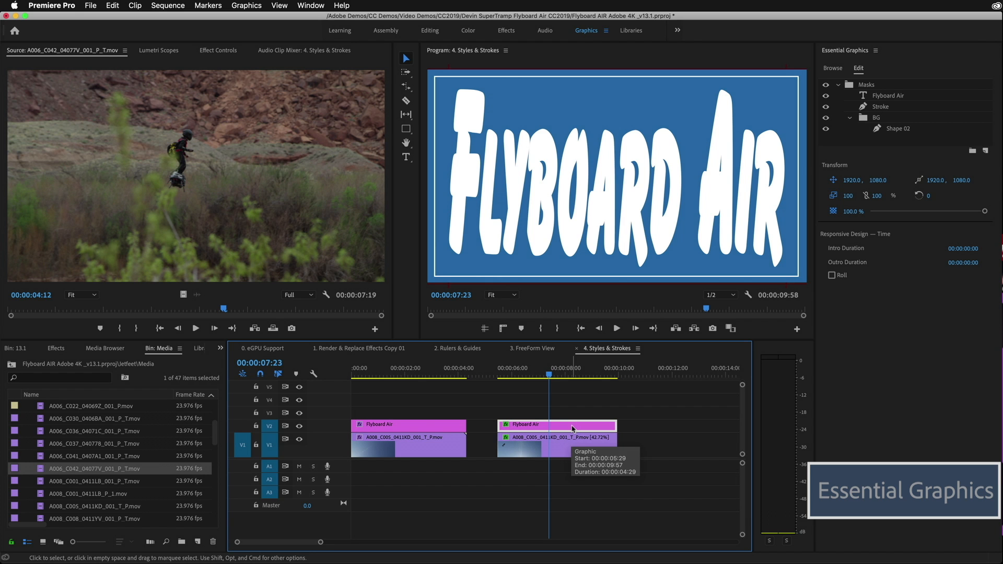
mouse_move(915, 118)
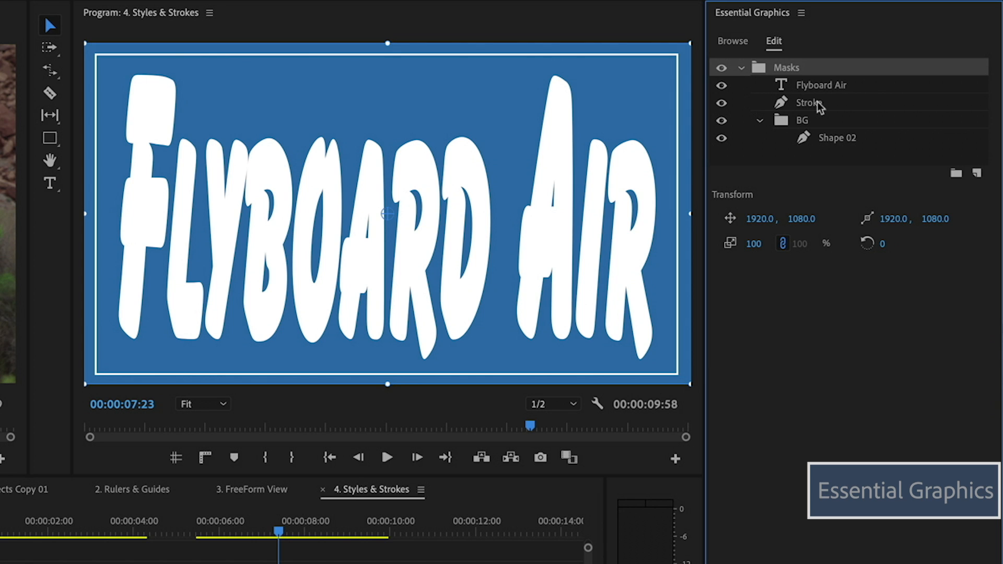
mouse_move(814, 131)
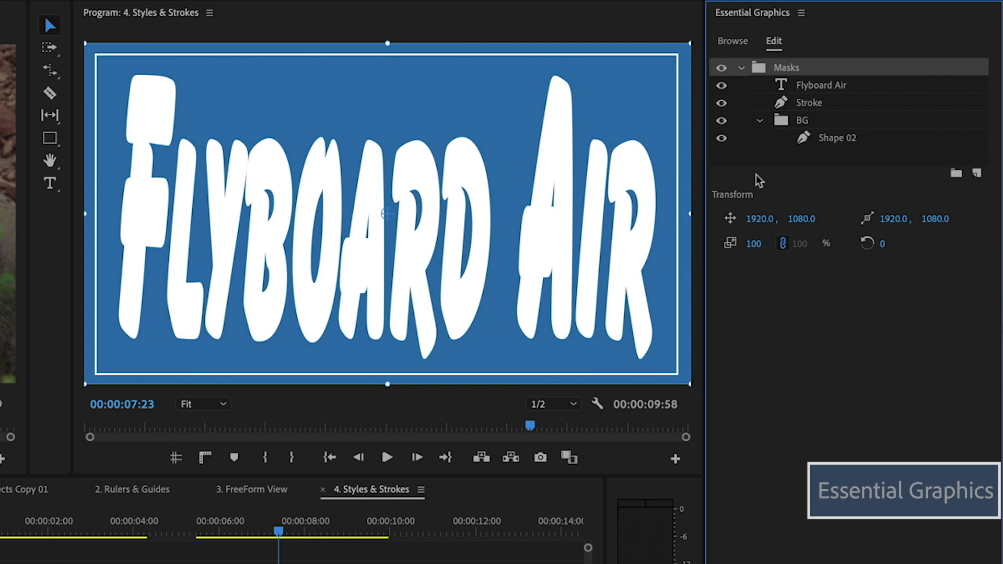
mouse_move(819, 95)
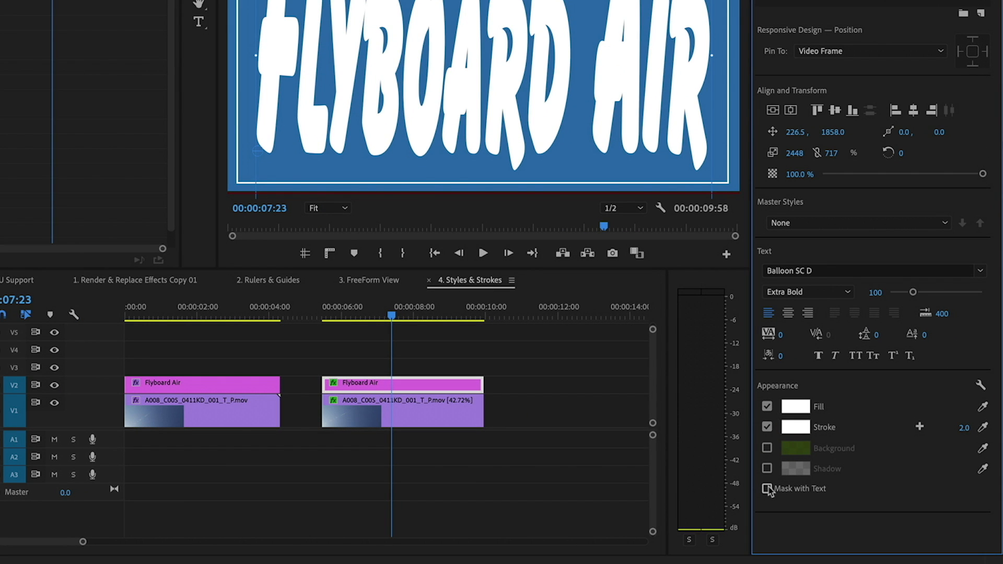
- Enable Mask with Text on the Flyboard Air text layer
left_click(766, 487)
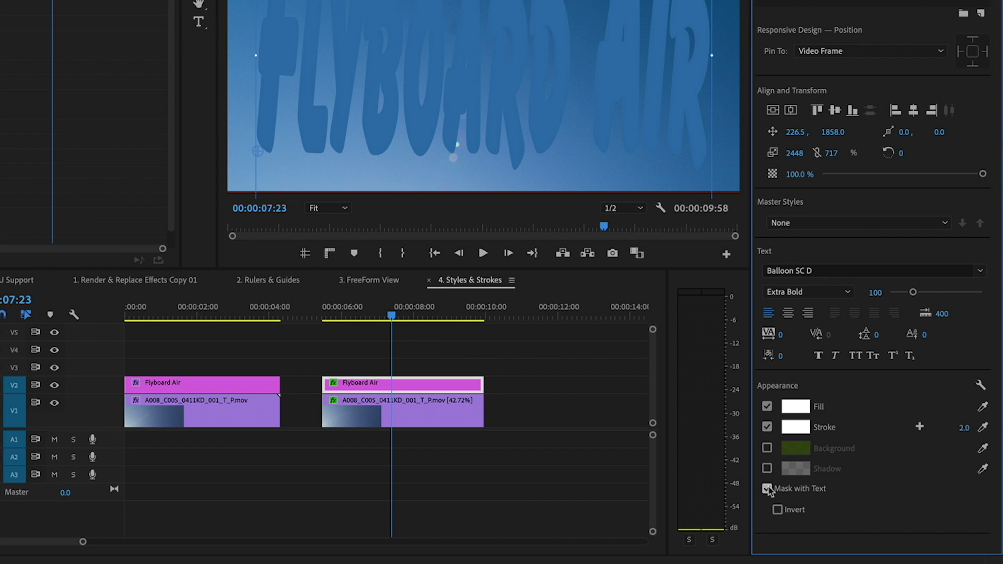
left_click(768, 488)
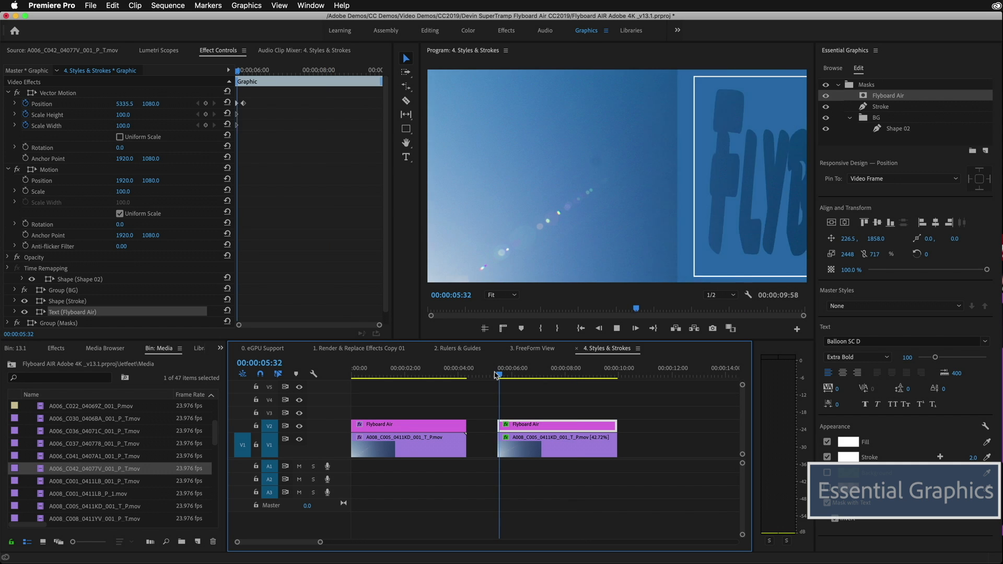
left_click(554, 375)
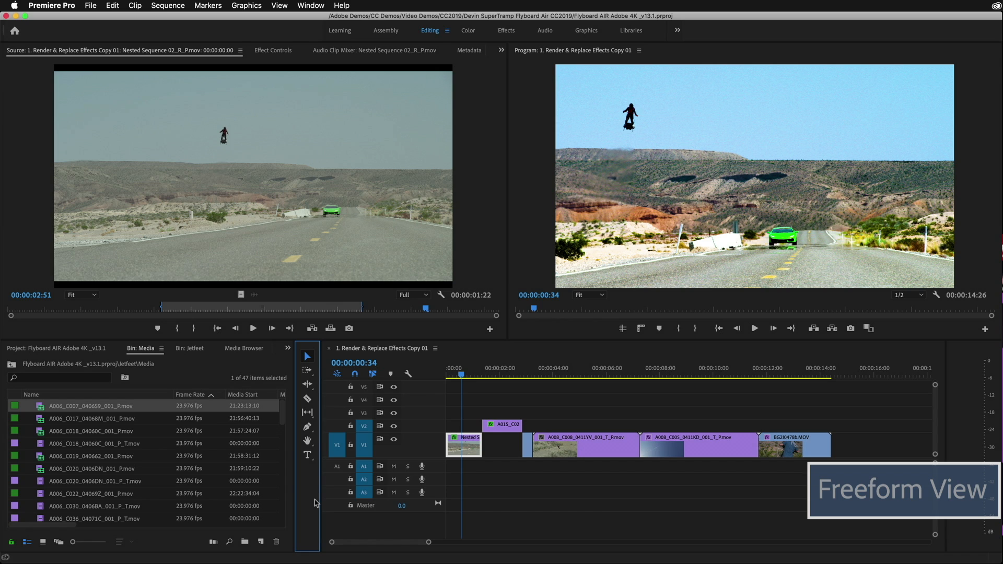
mouse_move(150, 538)
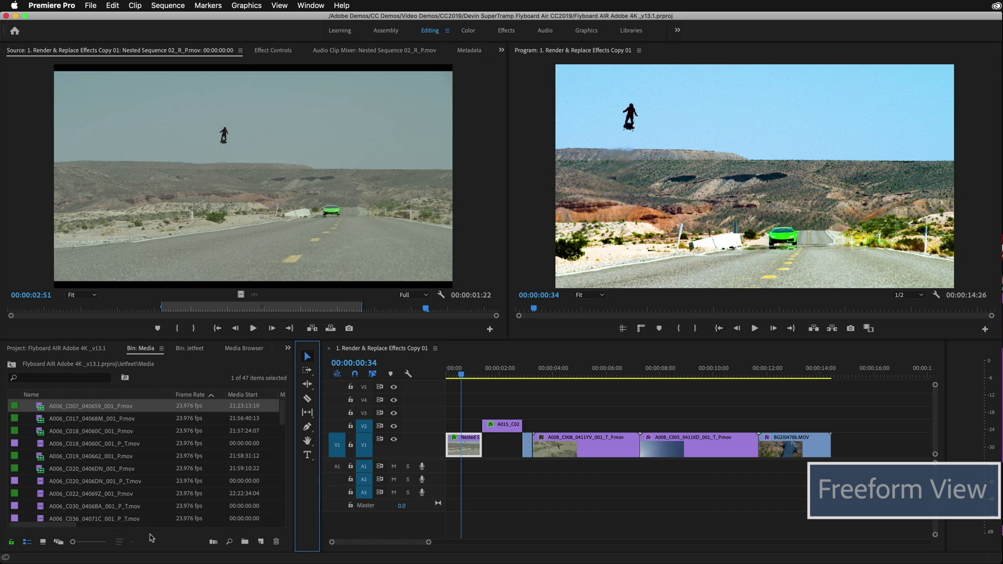
mouse_move(137, 483)
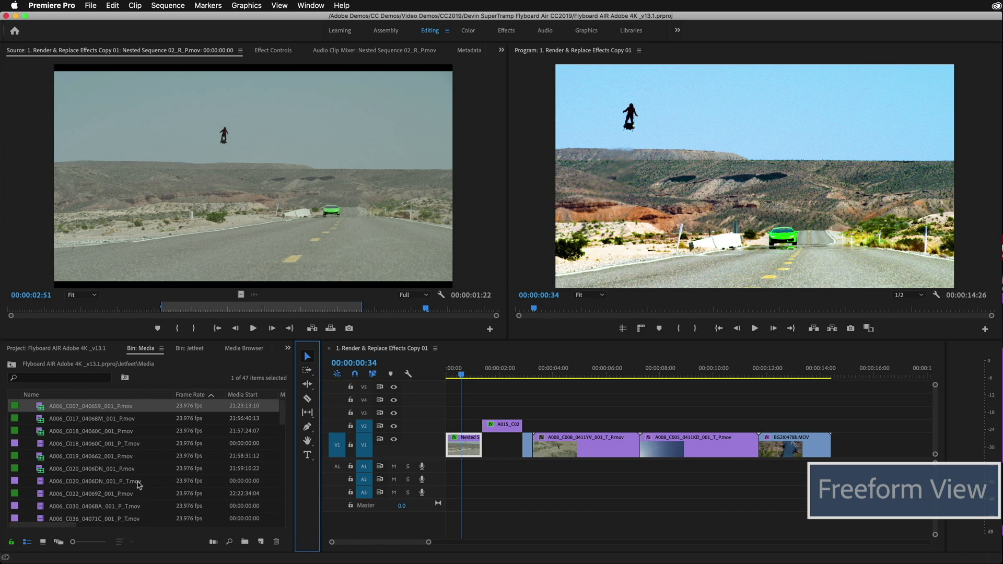
mouse_move(140, 484)
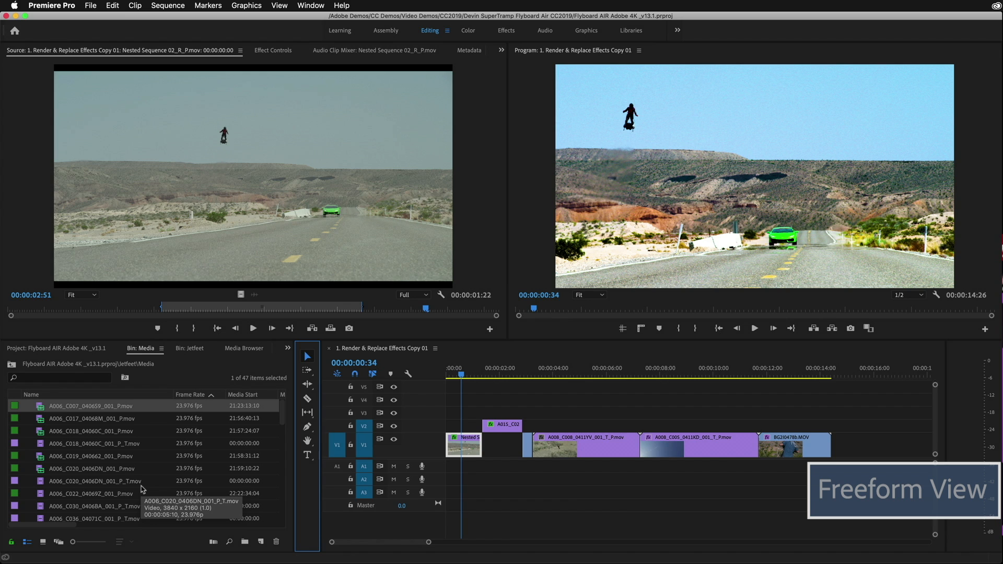
- Maximize the Media bin and switch it to Icon View thumbnails
left_click(26, 543)
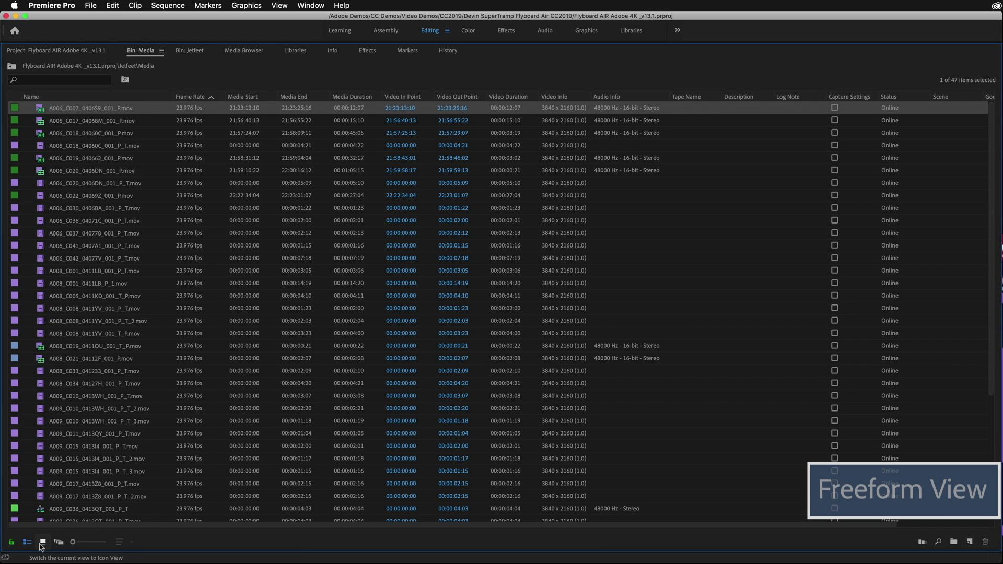
left_click(43, 542)
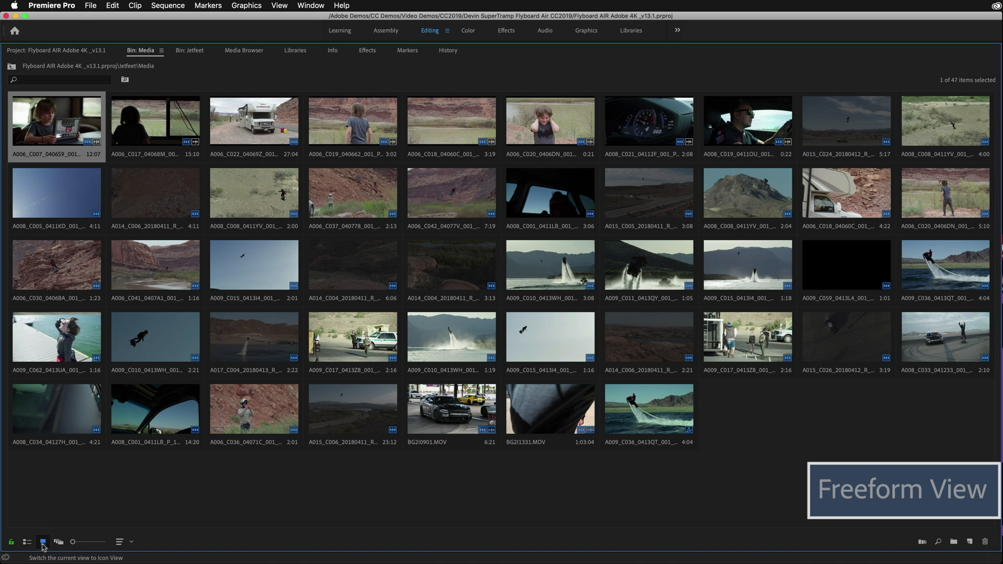
mouse_move(59, 541)
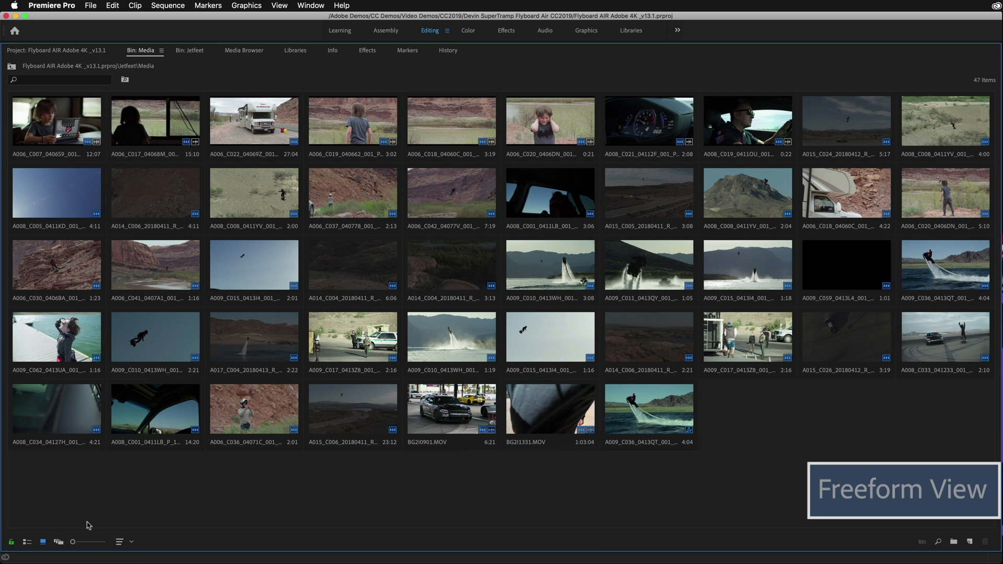
mouse_move(58, 542)
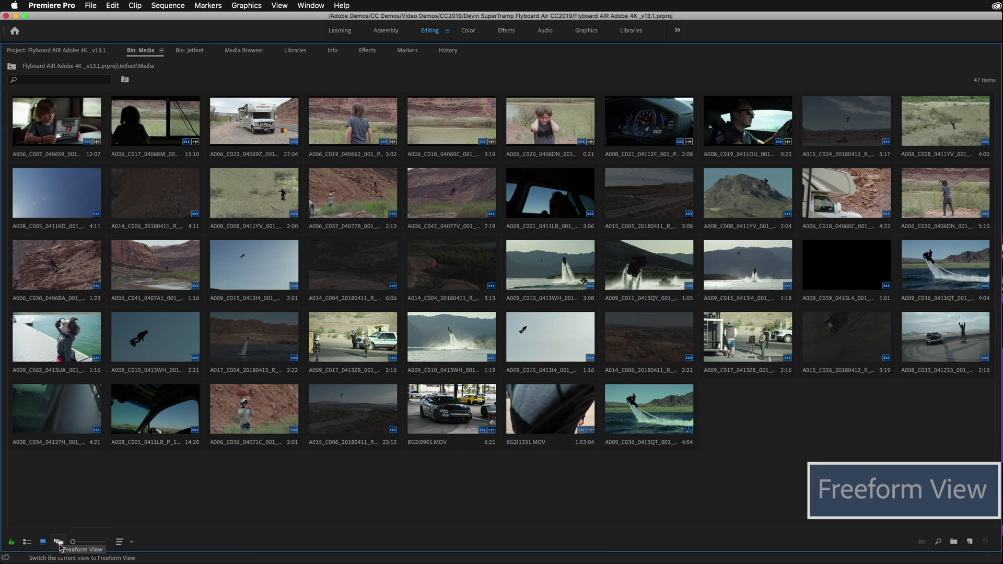
- Switch the Media bin to Freeform View and set the tablet clip's size to Large
left_click(58, 542)
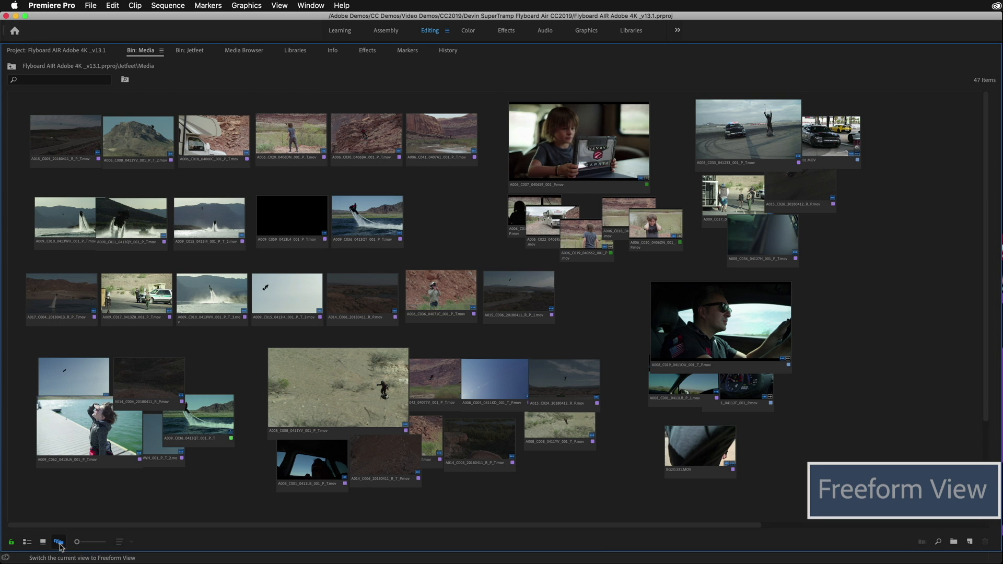
mouse_move(75, 542)
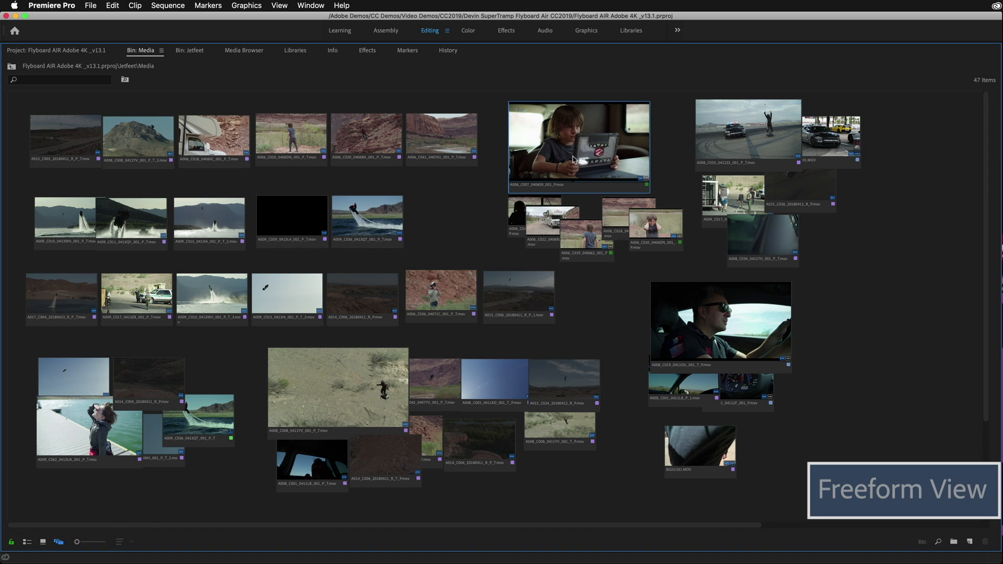
right_click(578, 147)
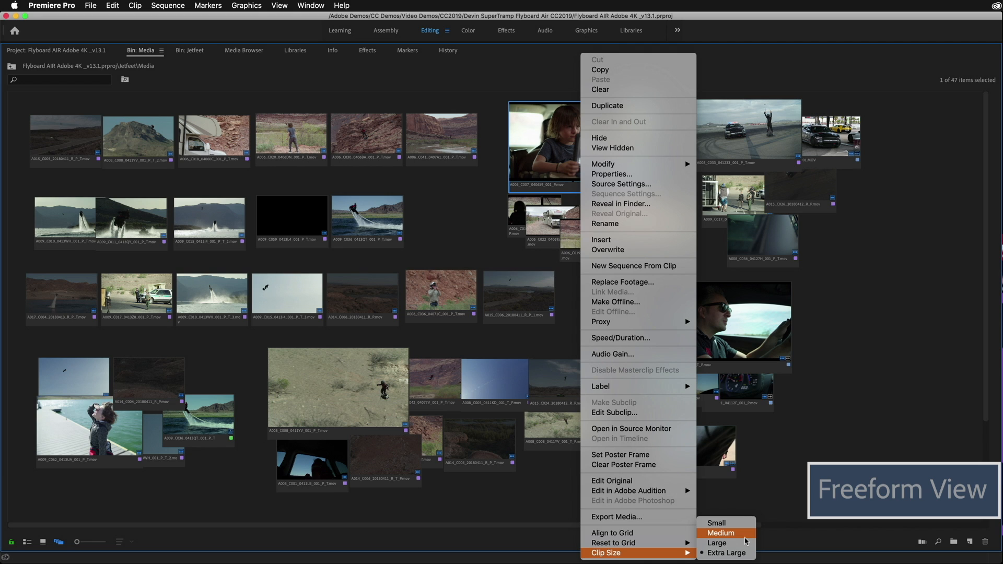
left_click(720, 533)
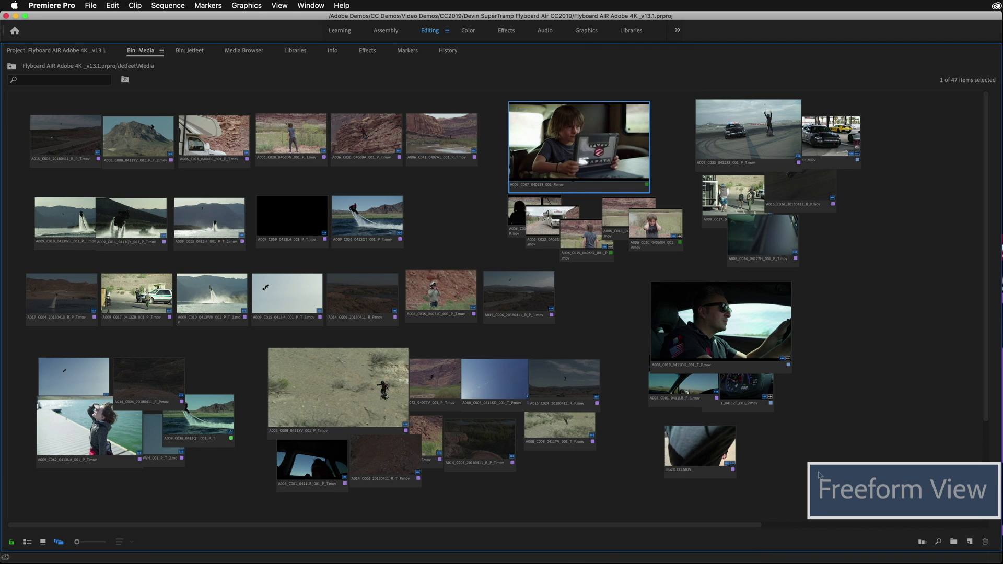
mouse_move(630, 317)
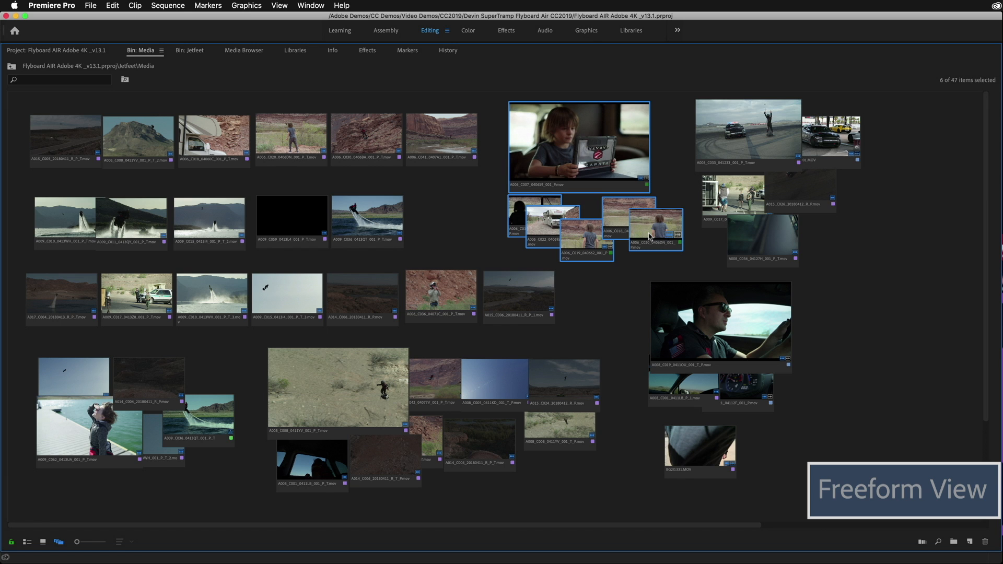
- Apply the Tan label colour to the selected cluster of small clips
right_click(649, 237)
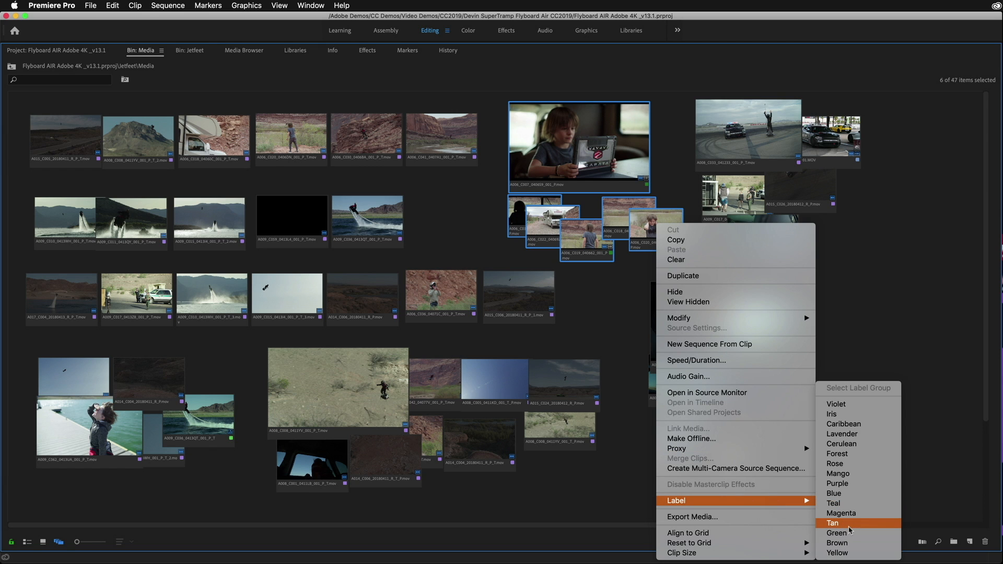
left_click(833, 523)
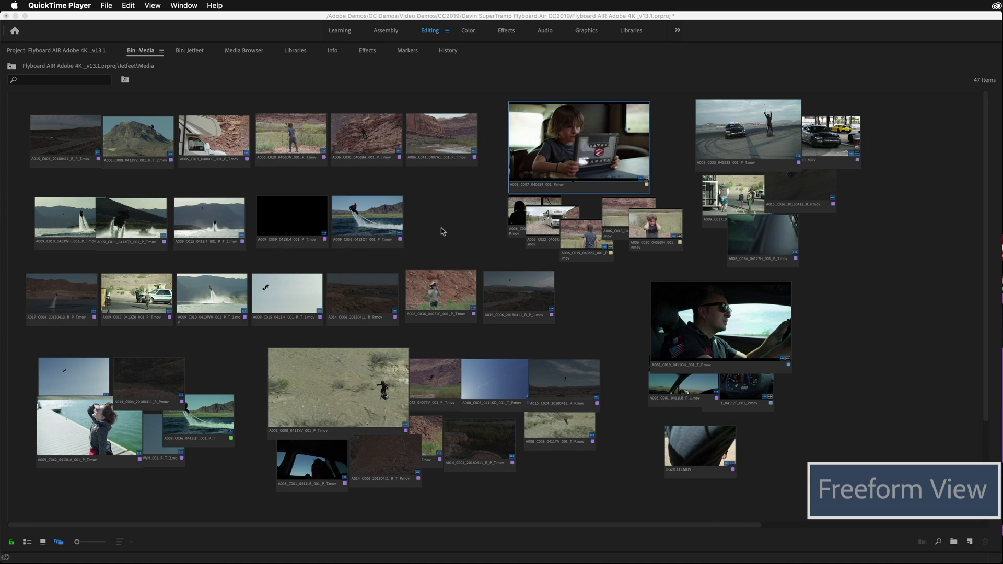
mouse_move(298, 139)
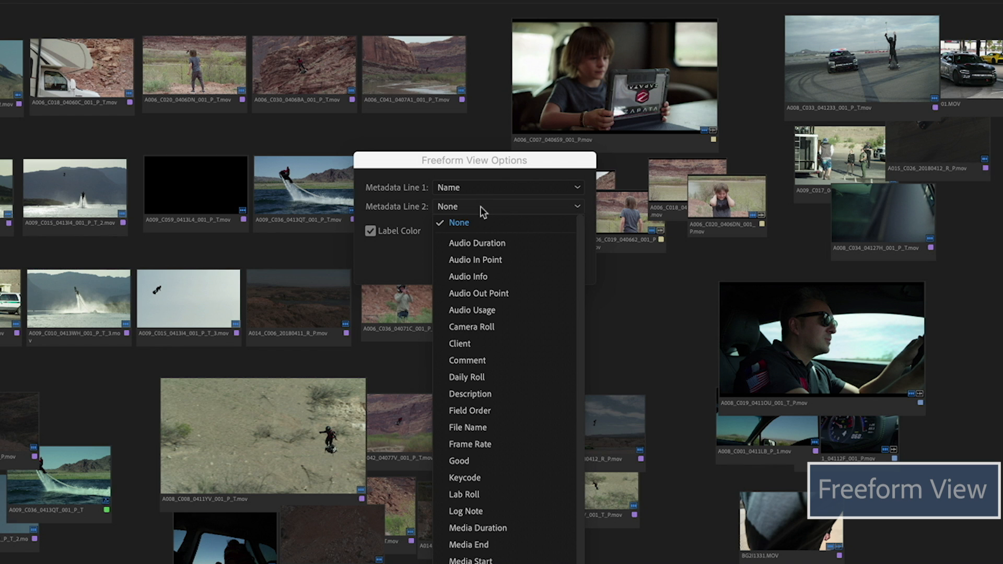
mouse_move(477, 528)
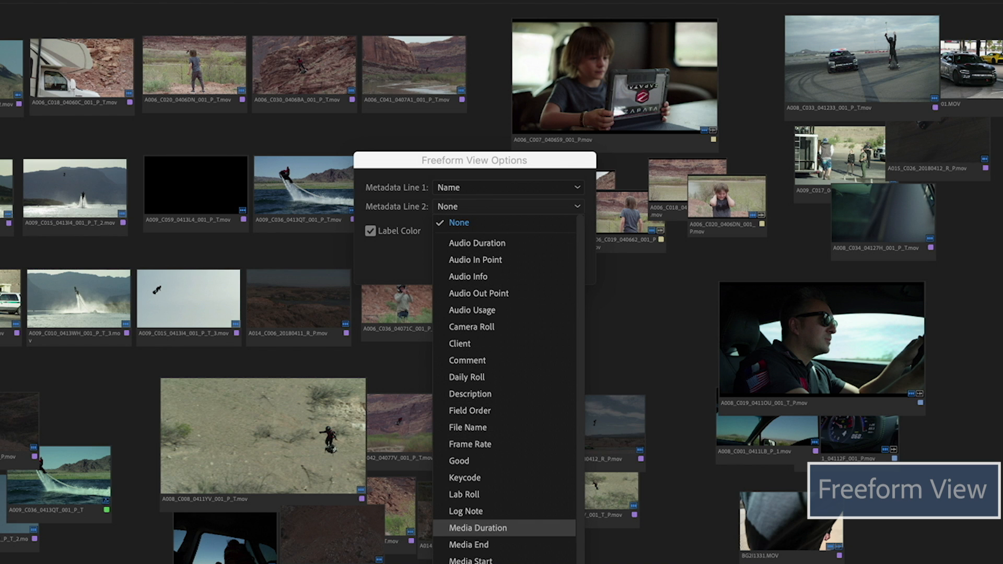
- Set Freeform View Metadata Line 2 to Media Duration
left_click(477, 527)
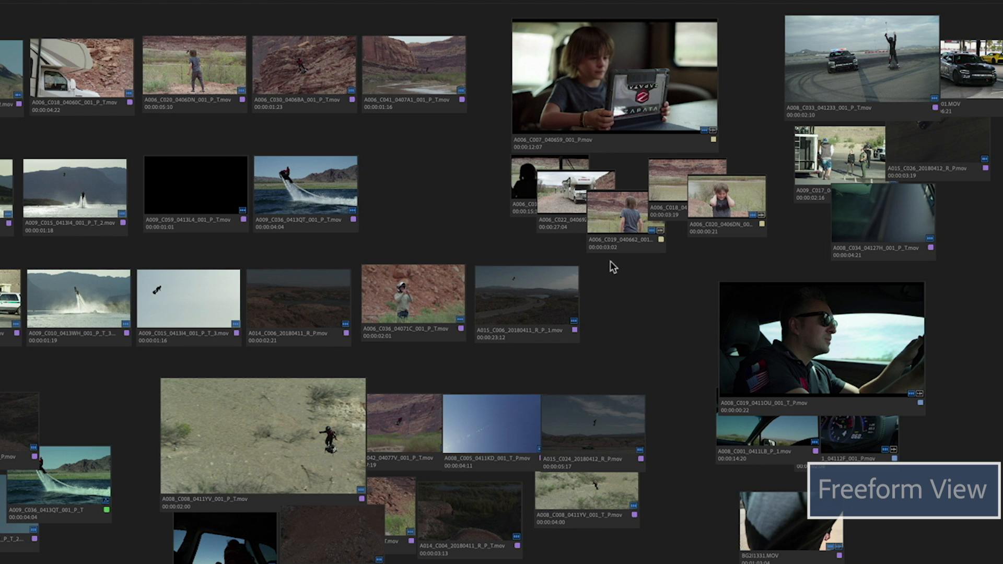
mouse_move(660, 331)
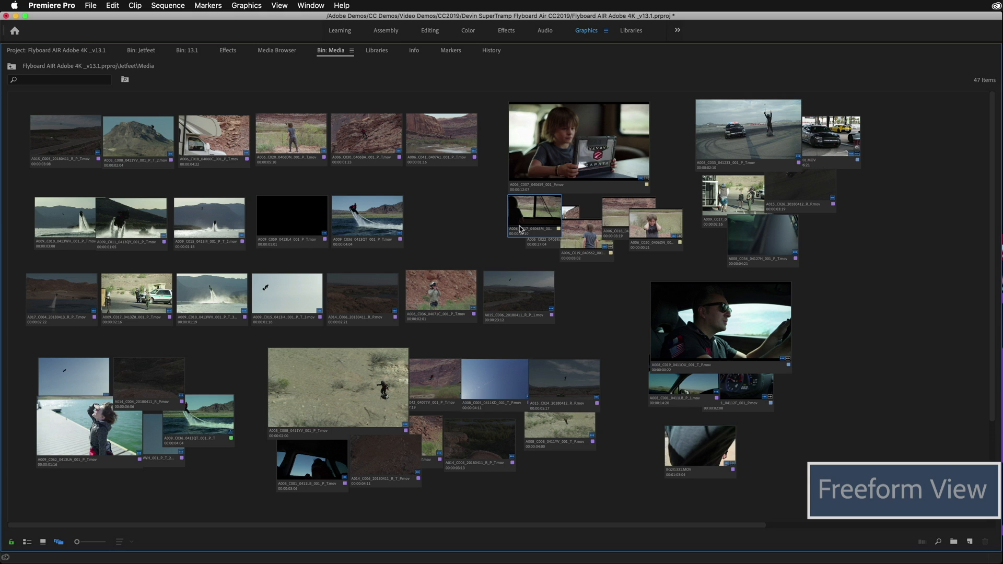
mouse_move(549, 230)
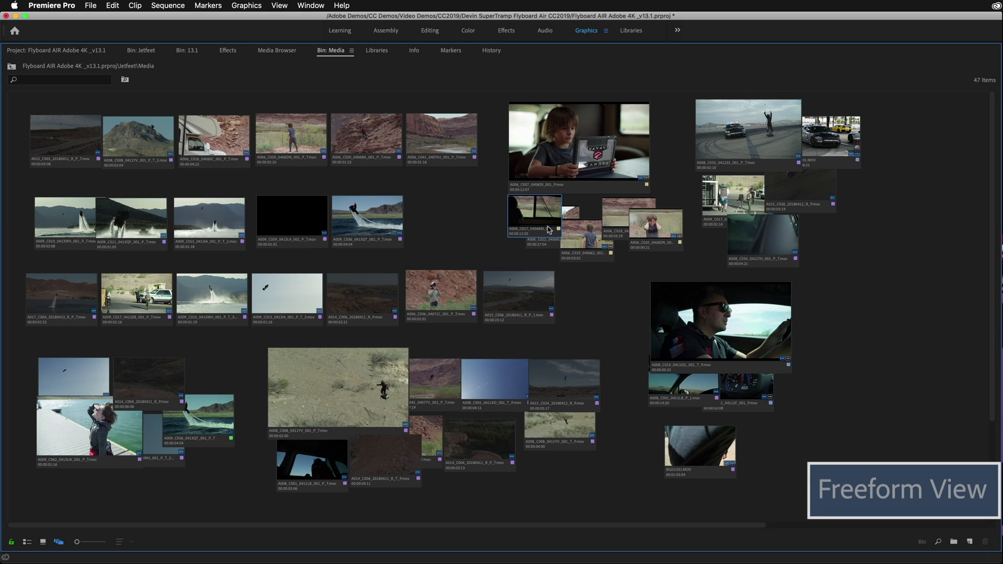
mouse_move(549, 233)
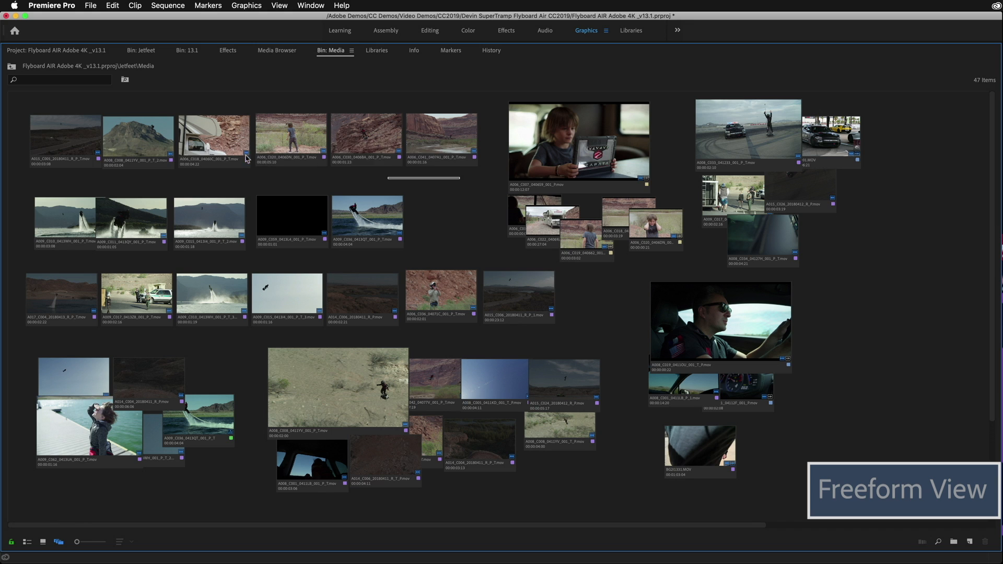
left_click(65, 135)
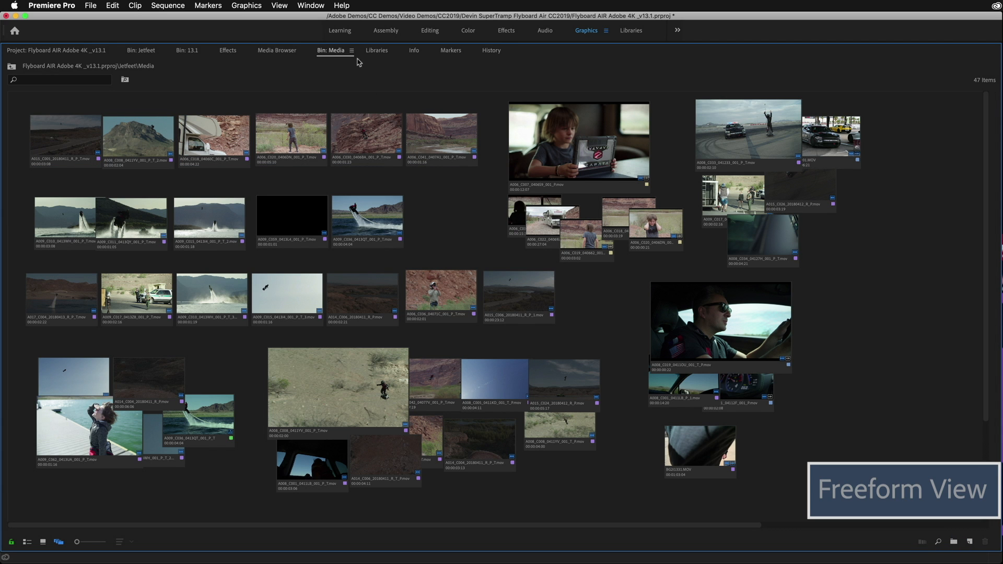
left_click(351, 50)
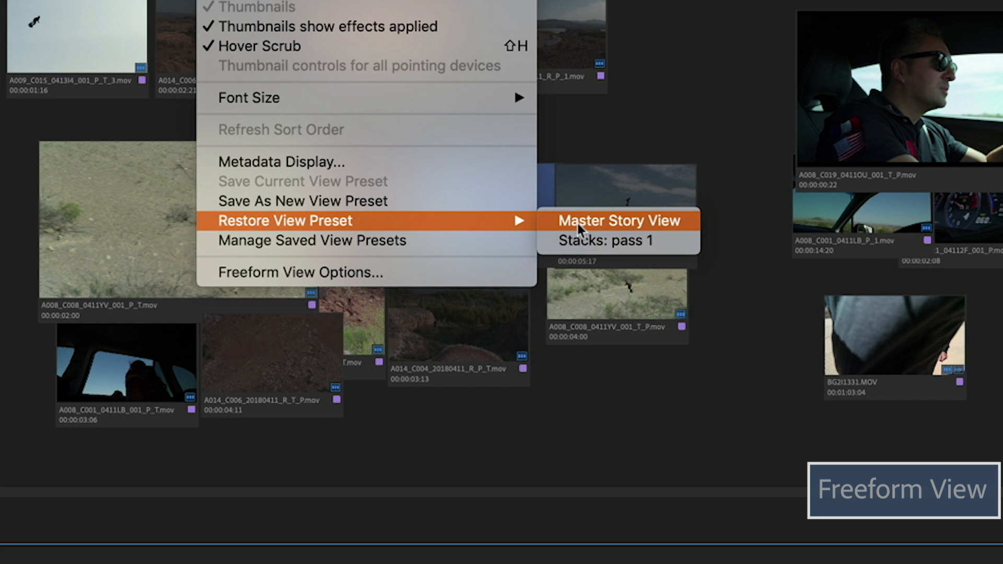
- Review Manage Saved View Presets from the bin menu and dismiss it with OK
left_click(312, 241)
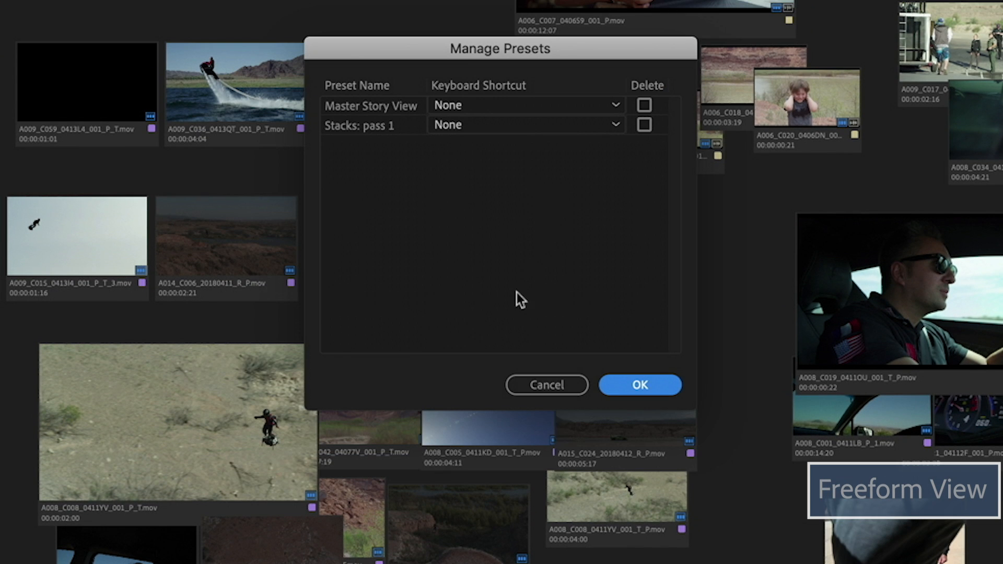
mouse_move(454, 176)
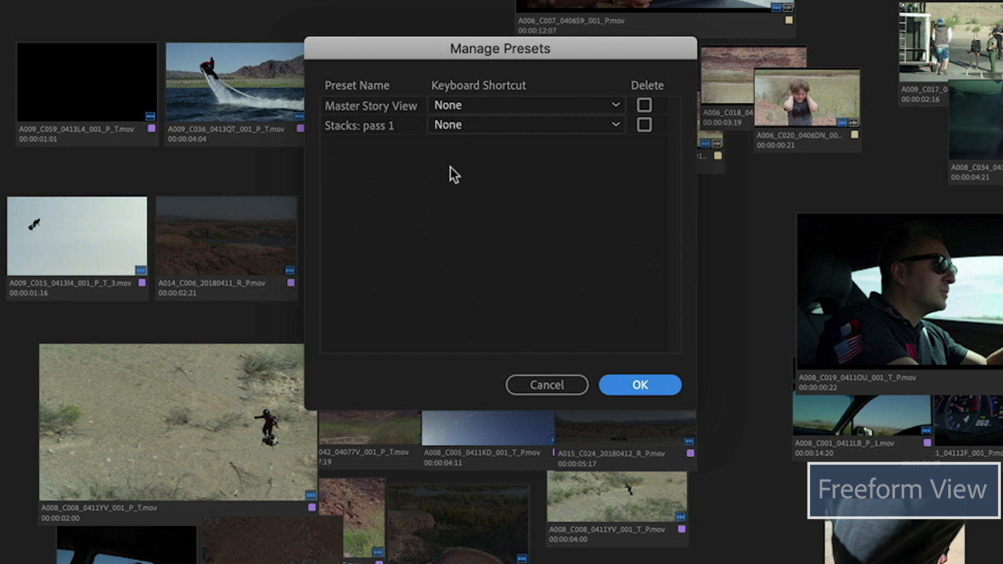
left_click(638, 384)
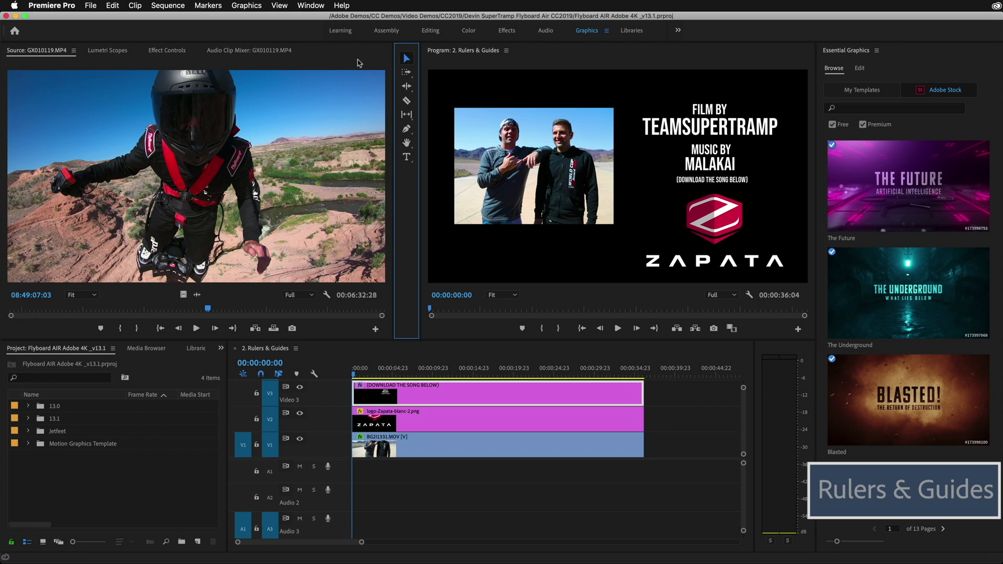
- Visit the feature-request feedback site from Help, then bring up the Program monitor Button Editor
left_click(340, 5)
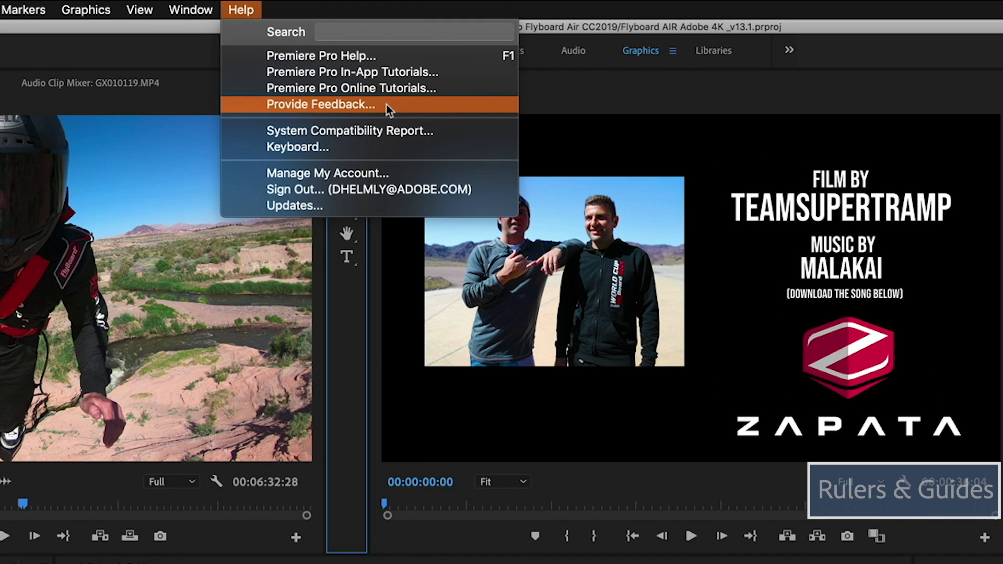
left_click(321, 104)
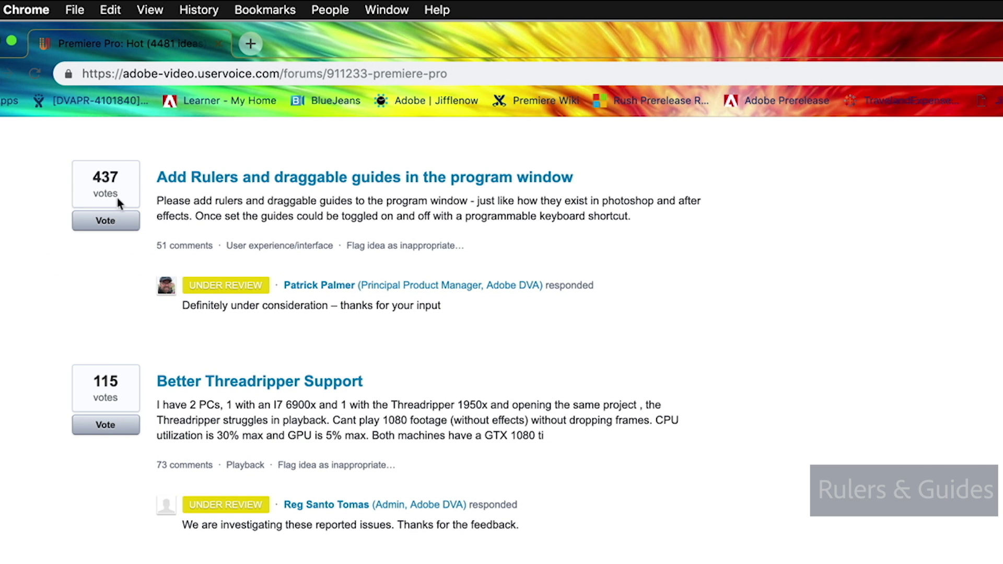
mouse_move(163, 204)
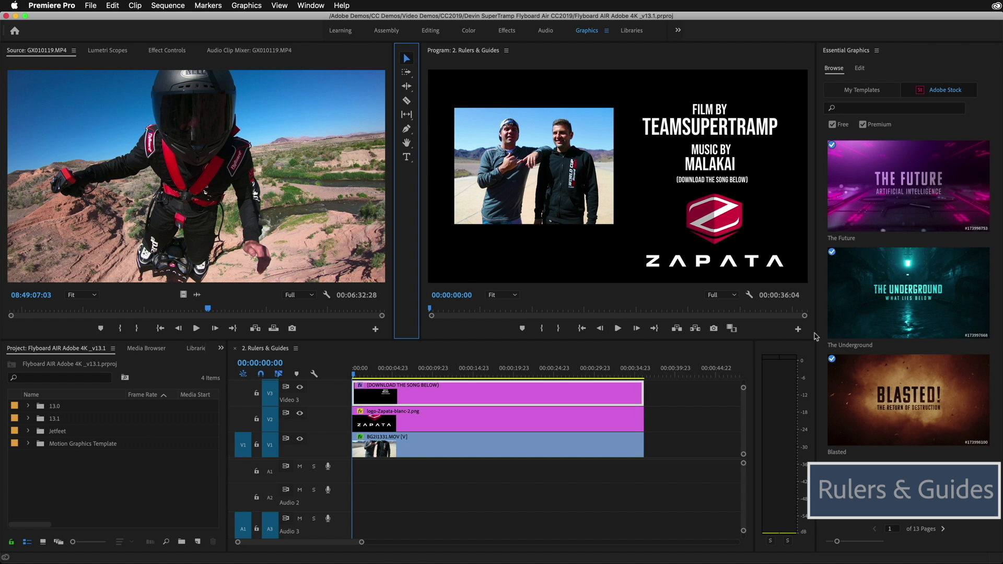
left_click(797, 328)
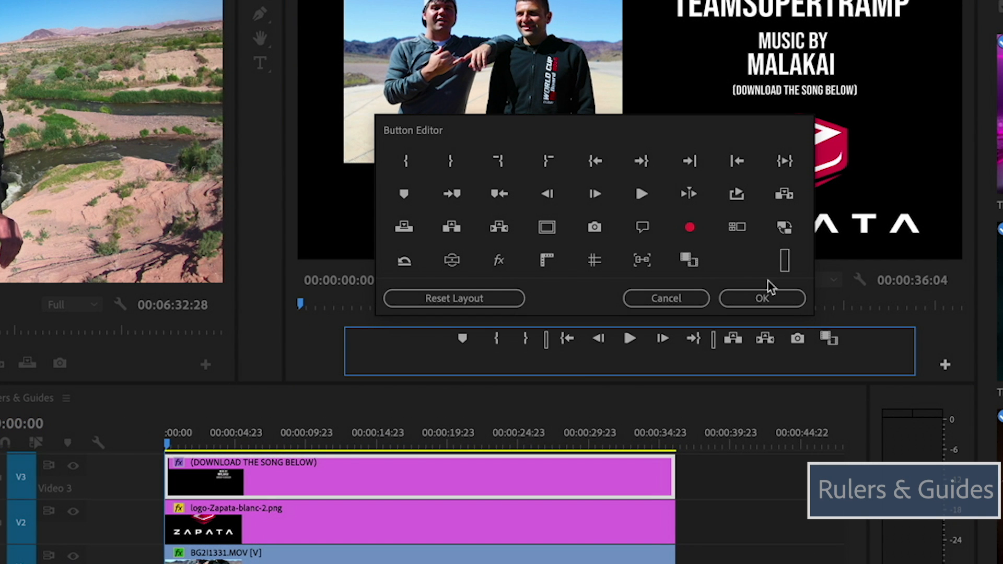
mouse_move(546, 260)
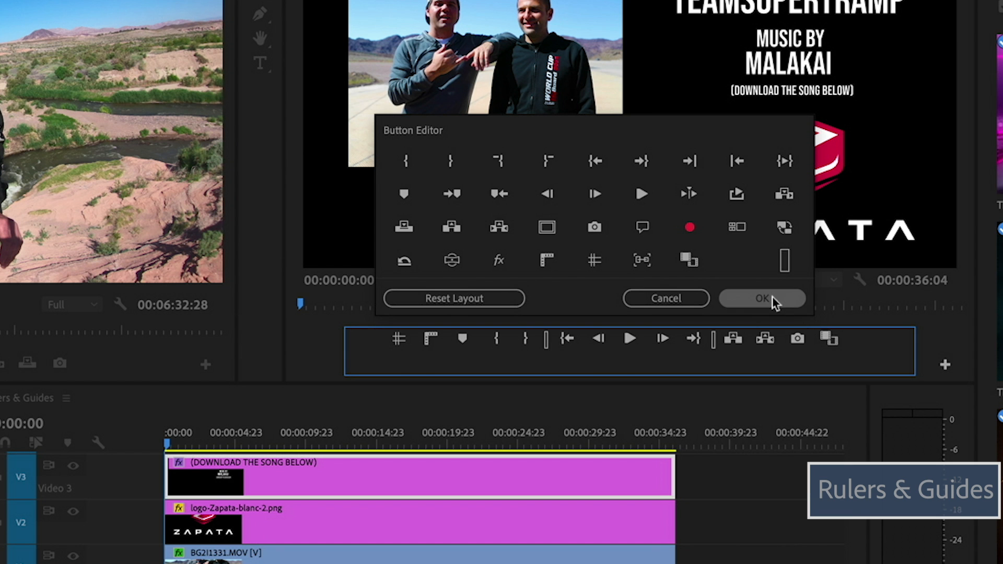
- Confirm the added Rulers and Guides buttons and turn on Show Rulers in the Program monitor
left_click(761, 297)
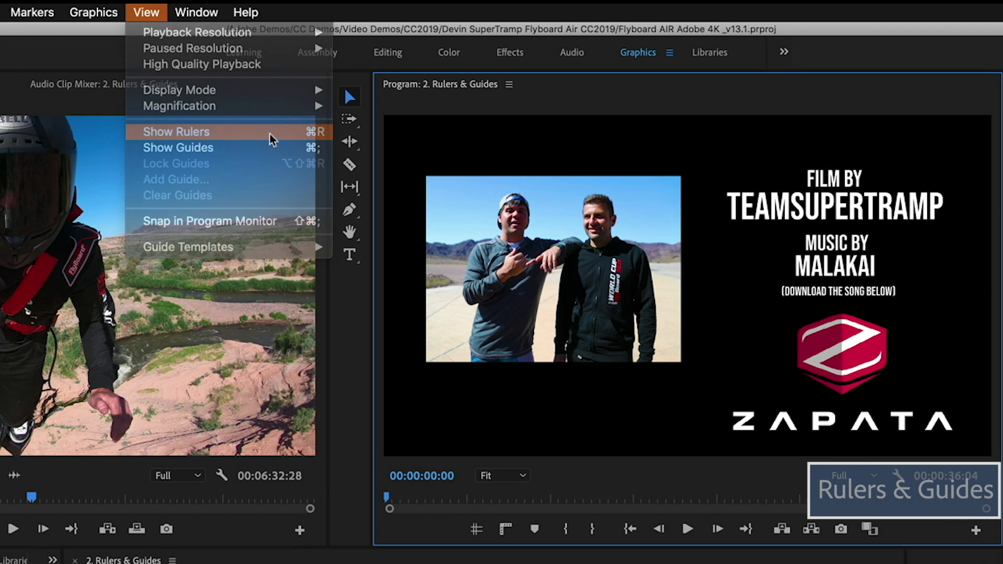
left_click(175, 132)
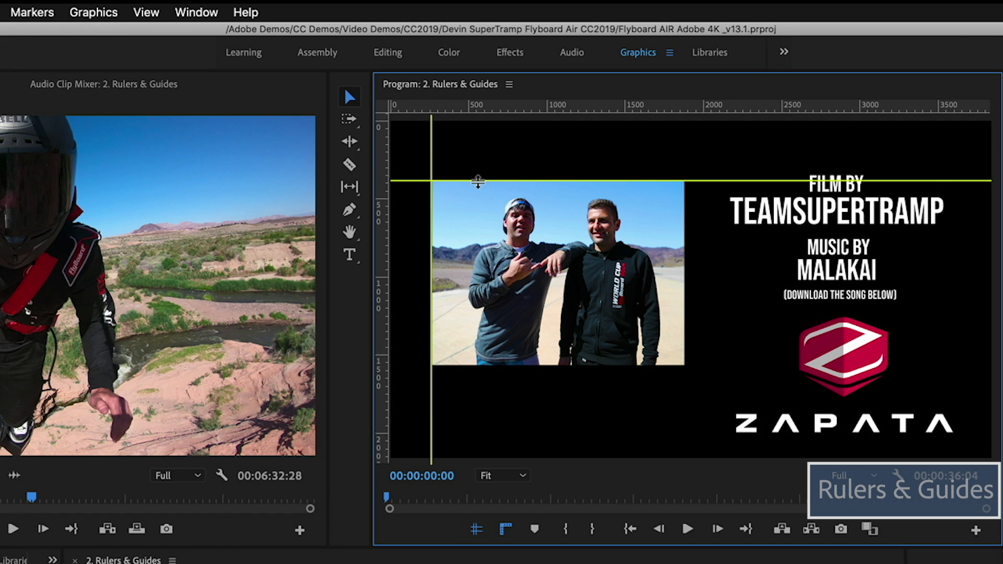
mouse_move(273, 255)
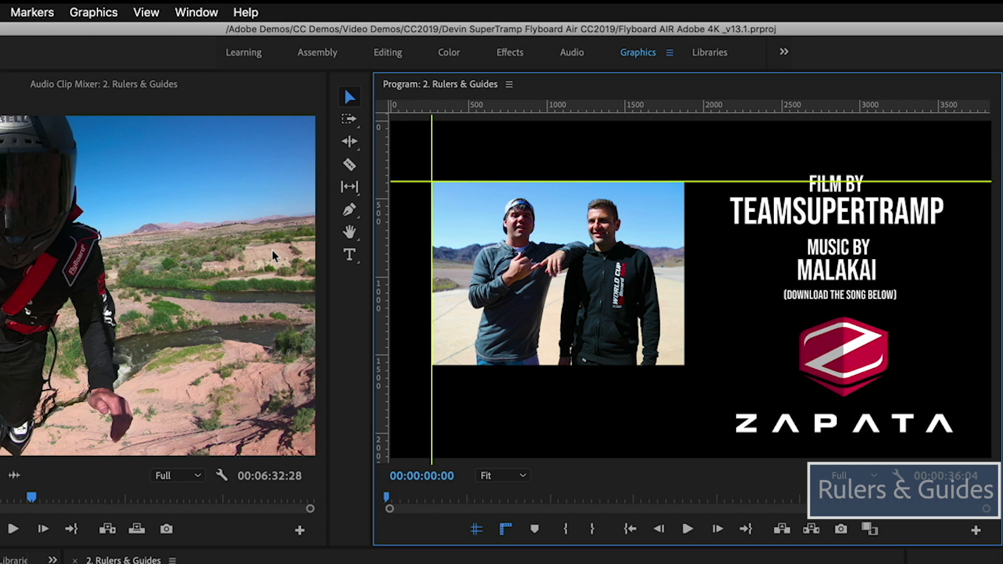
mouse_move(150, 18)
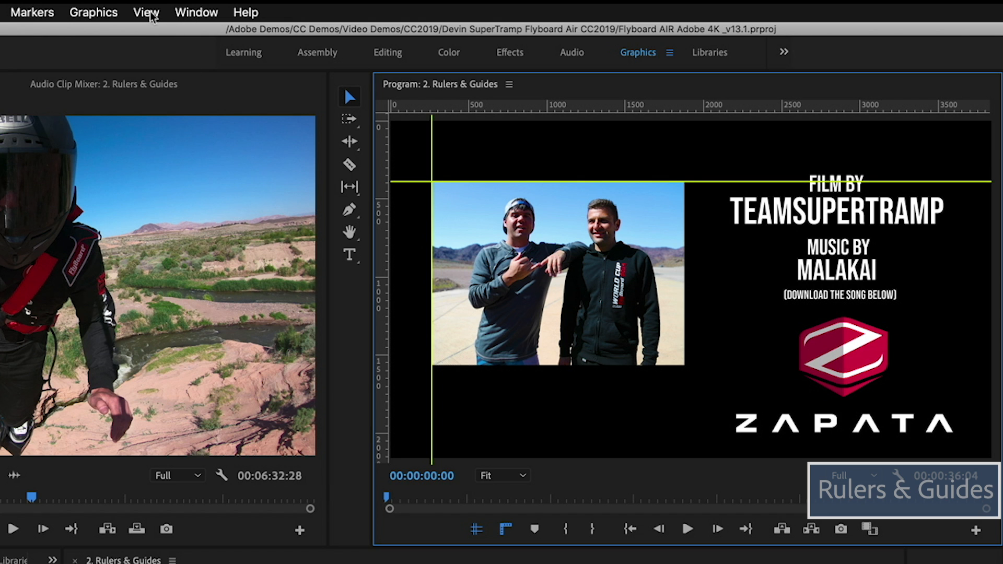
- Clear all guides, apply the Flyboard Slate Guides template and open a vertical guide's Edit Guide settings
left_click(145, 11)
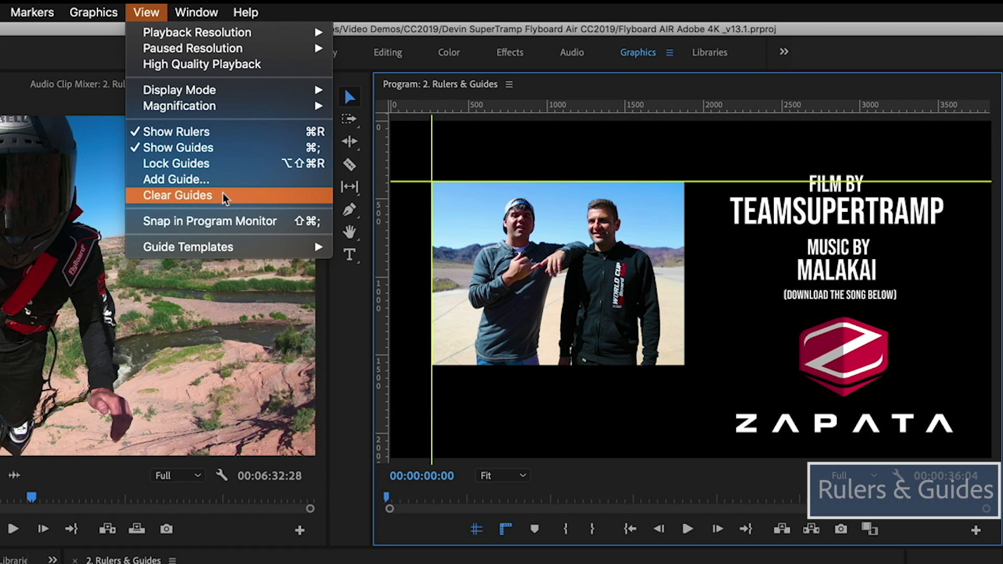
left_click(178, 196)
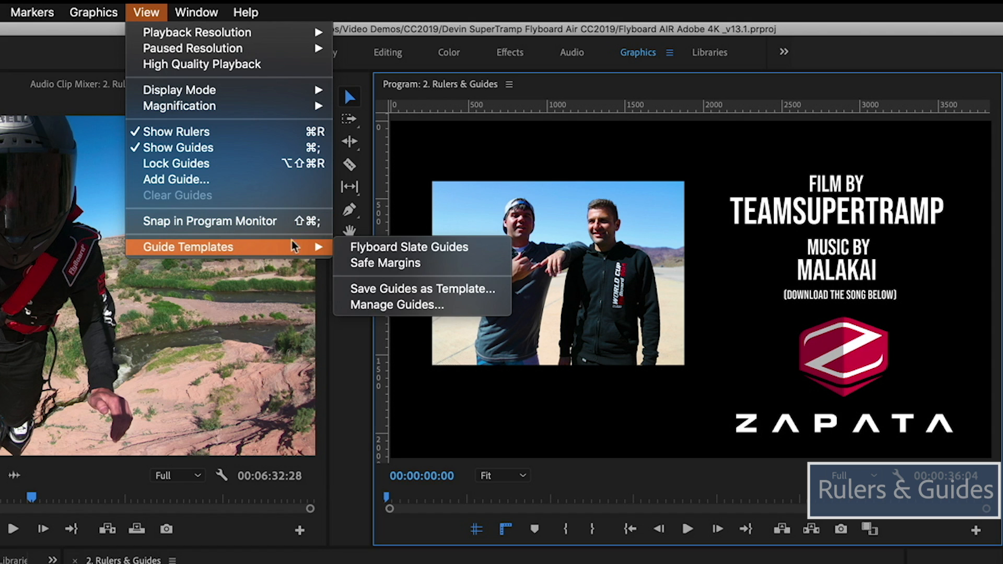
mouse_move(409, 247)
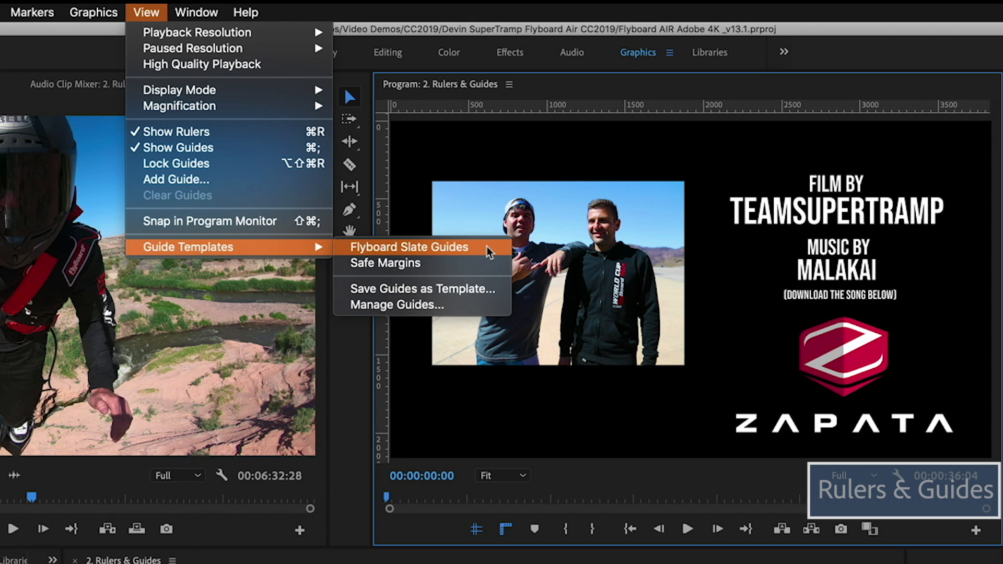
left_click(409, 246)
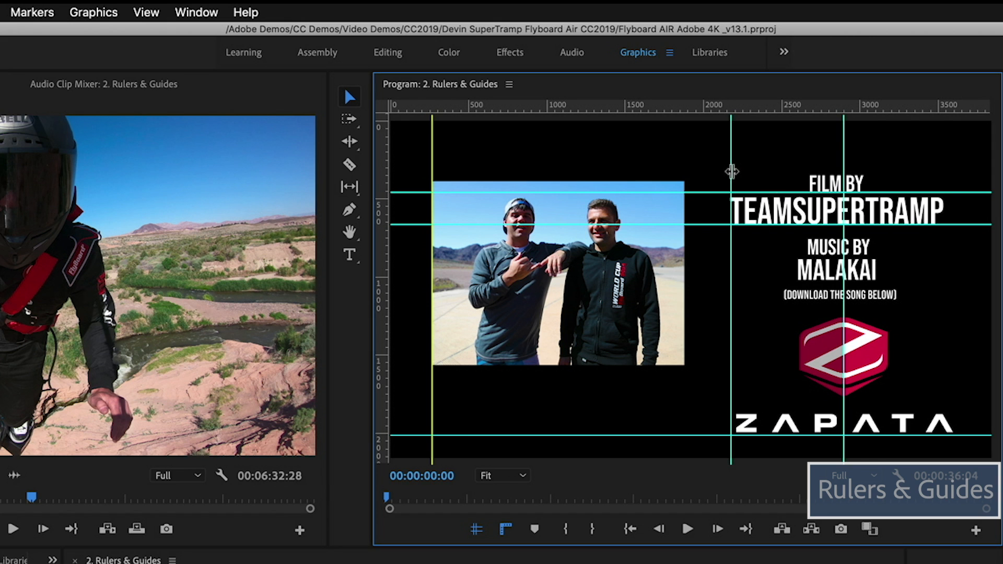
double_click(731, 171)
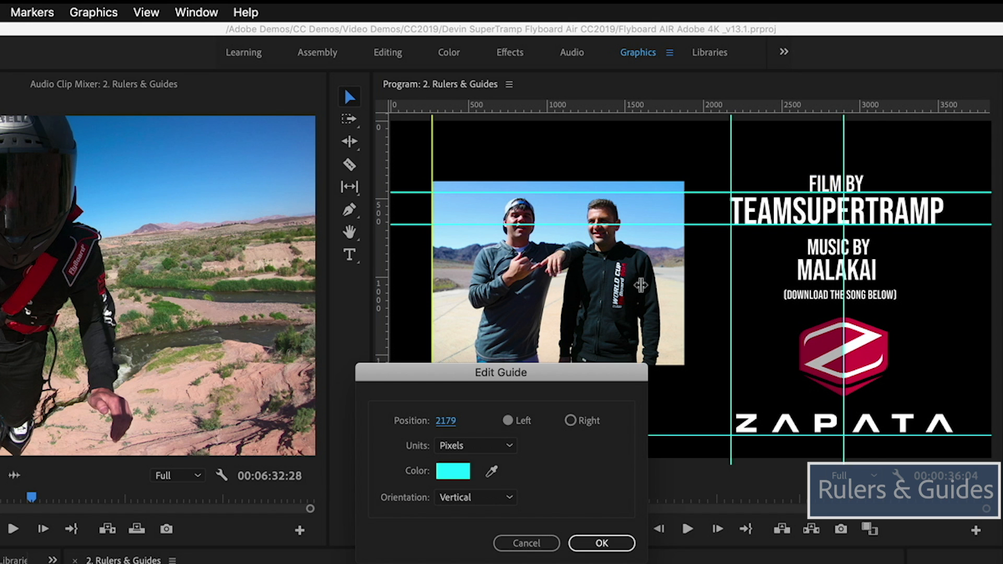
left_click(601, 543)
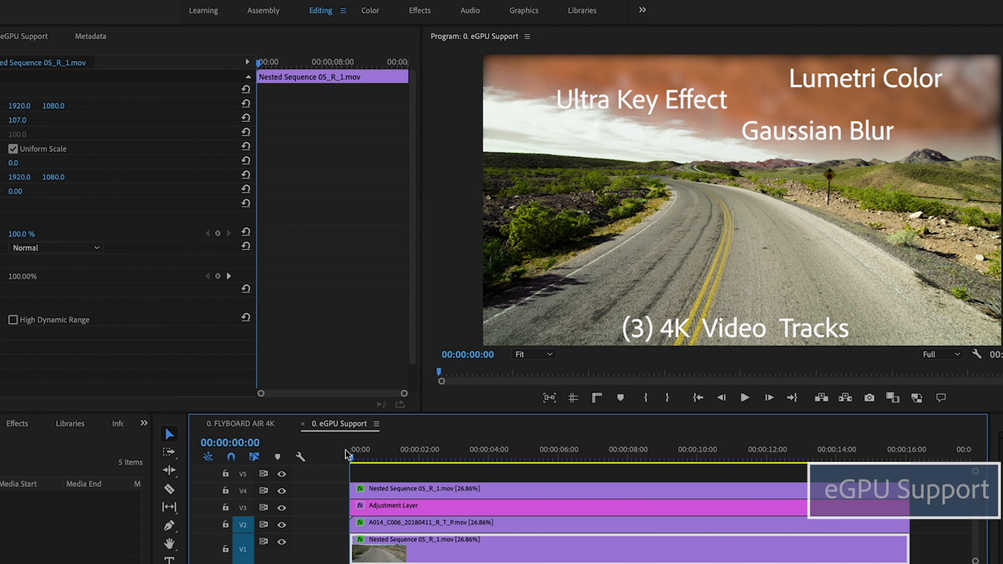
mouse_move(164, 321)
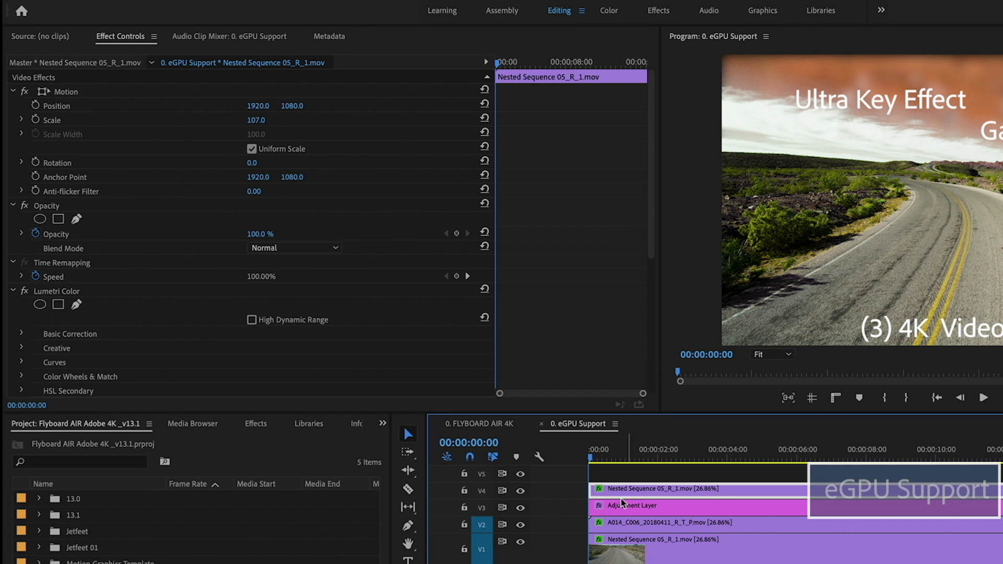
- Scroll through Effect Controls to review Lumetri Color and Ultra Key on the nested clip
scroll("down", 3)
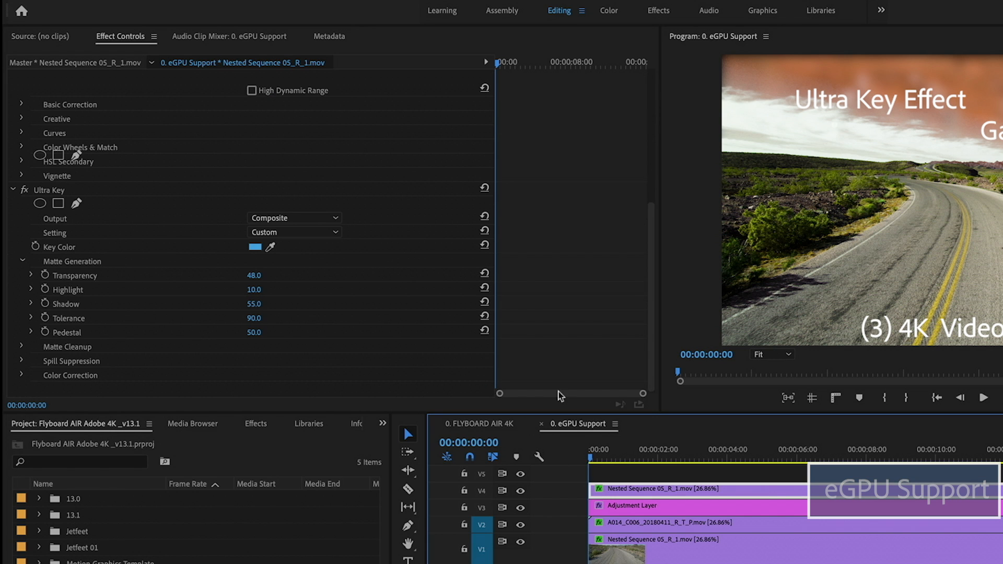
left_click(645, 506)
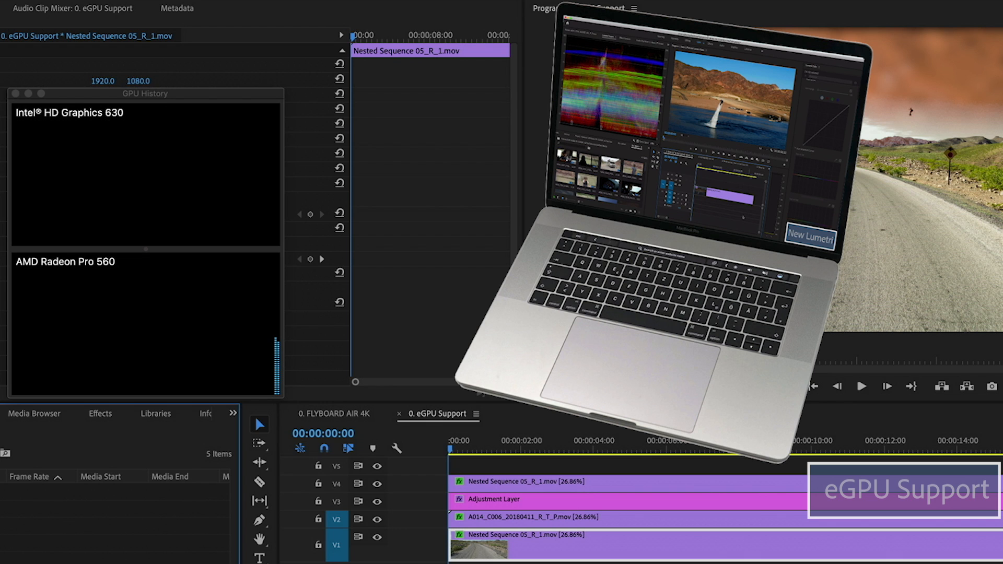
- Choose QuickTime format with the Apple ProRes 422 HQ preset at 3840x2160 in Export Settings
left_click(70, 112)
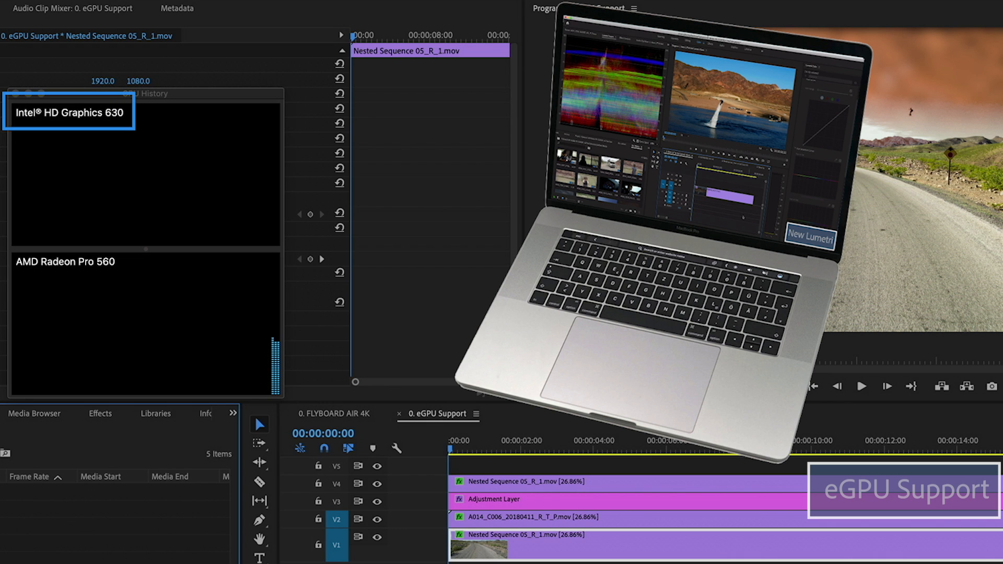
left_click(66, 259)
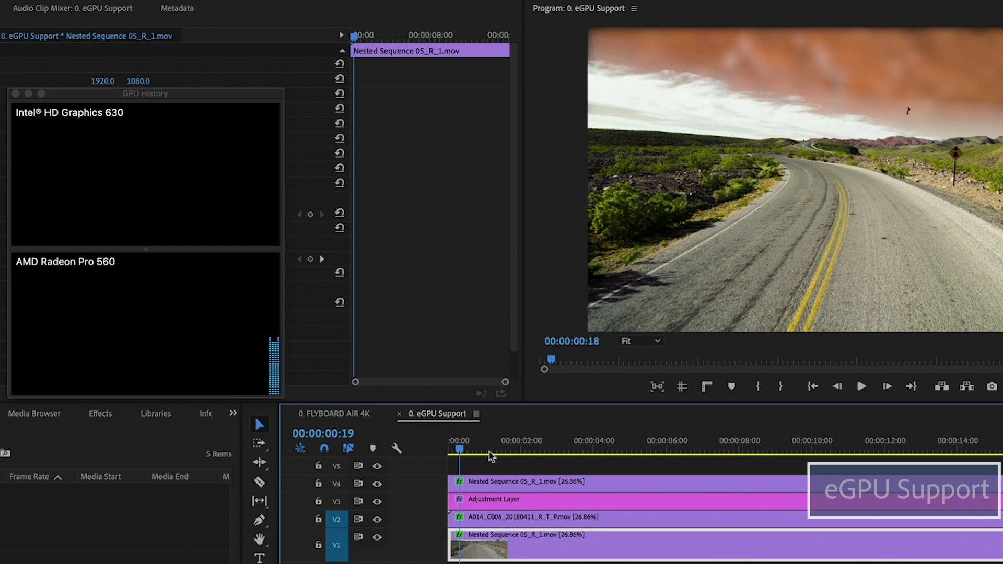
left_click(597, 450)
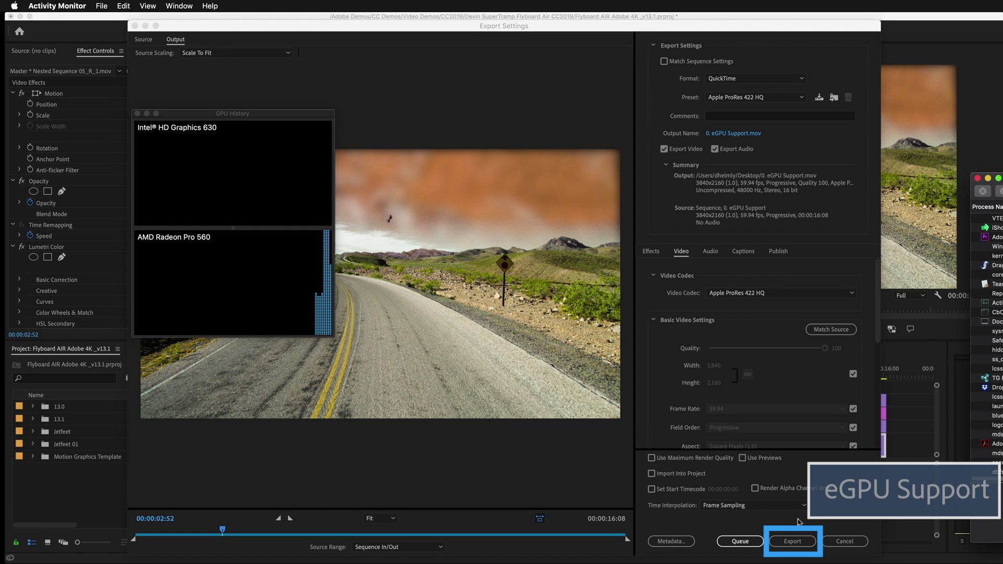
mouse_move(793, 543)
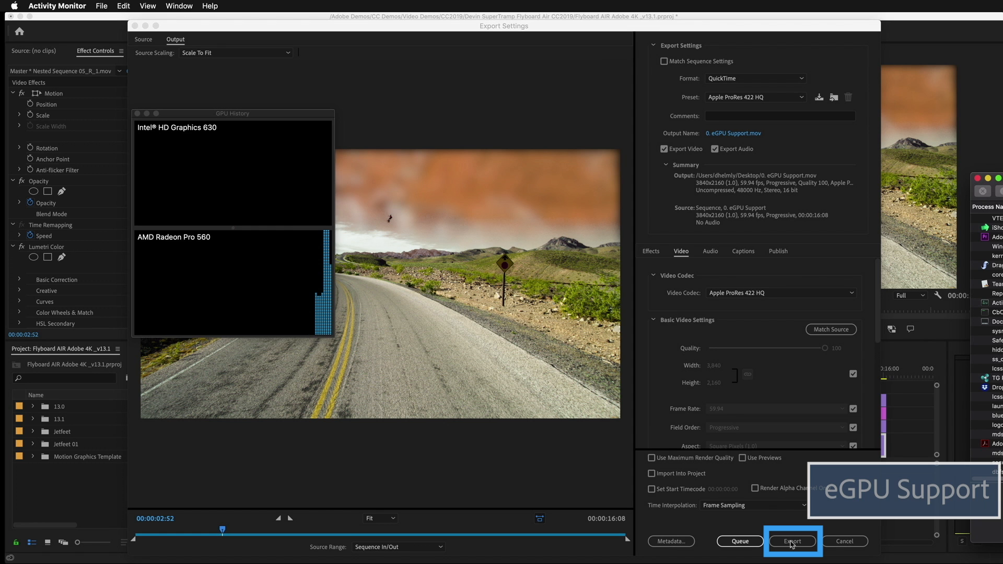
- Export the 4K sequence to ProRes, then check GPU History for the AMD Radeon Pro WX 9100 eGPU
left_click(792, 542)
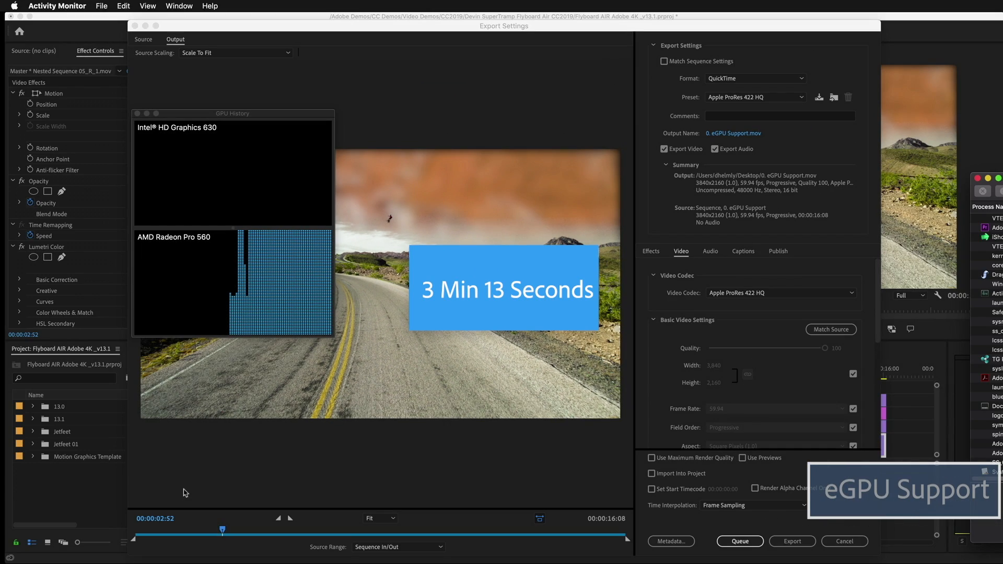
left_click(844, 541)
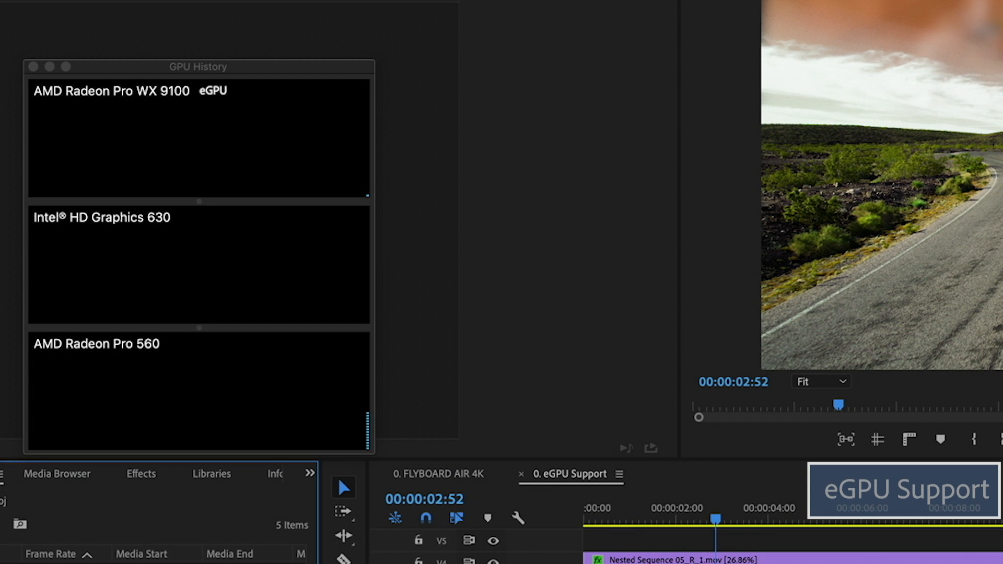
left_click(128, 90)
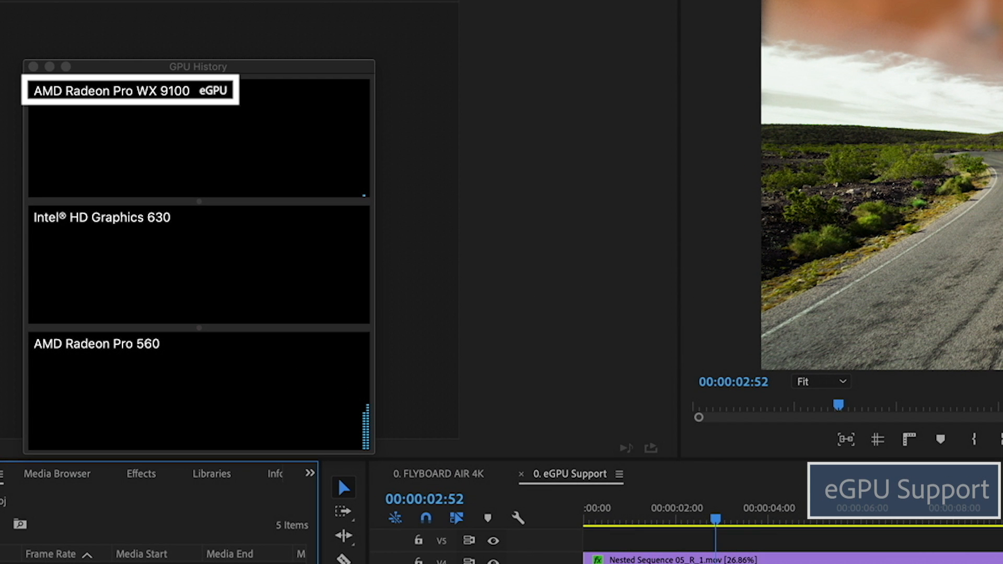